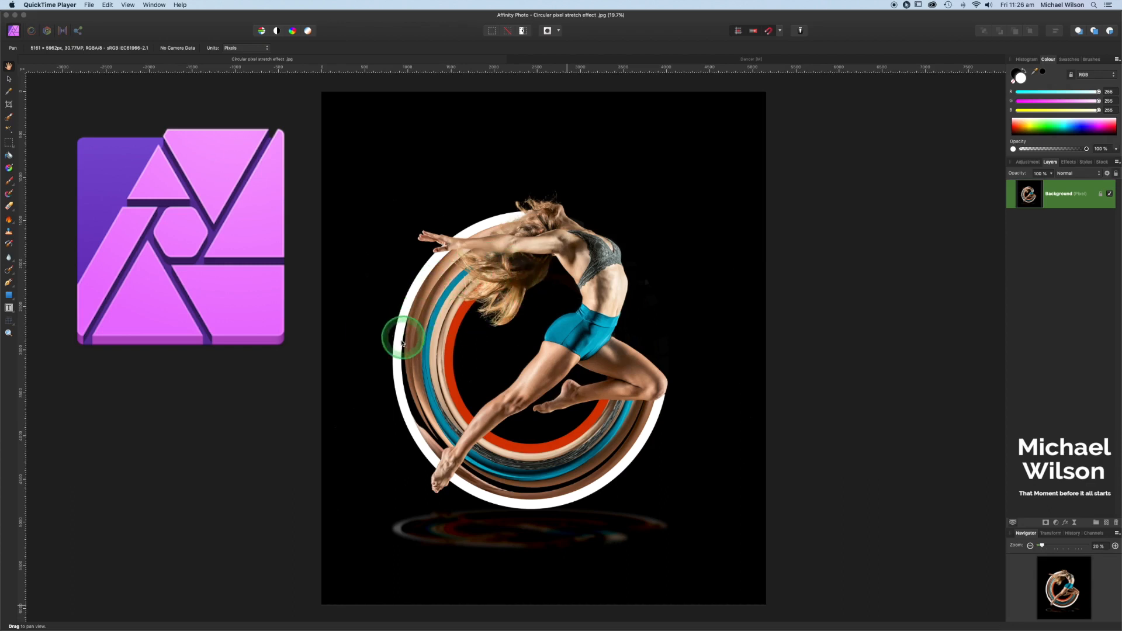
pyautogui.moveTo(218, 377)
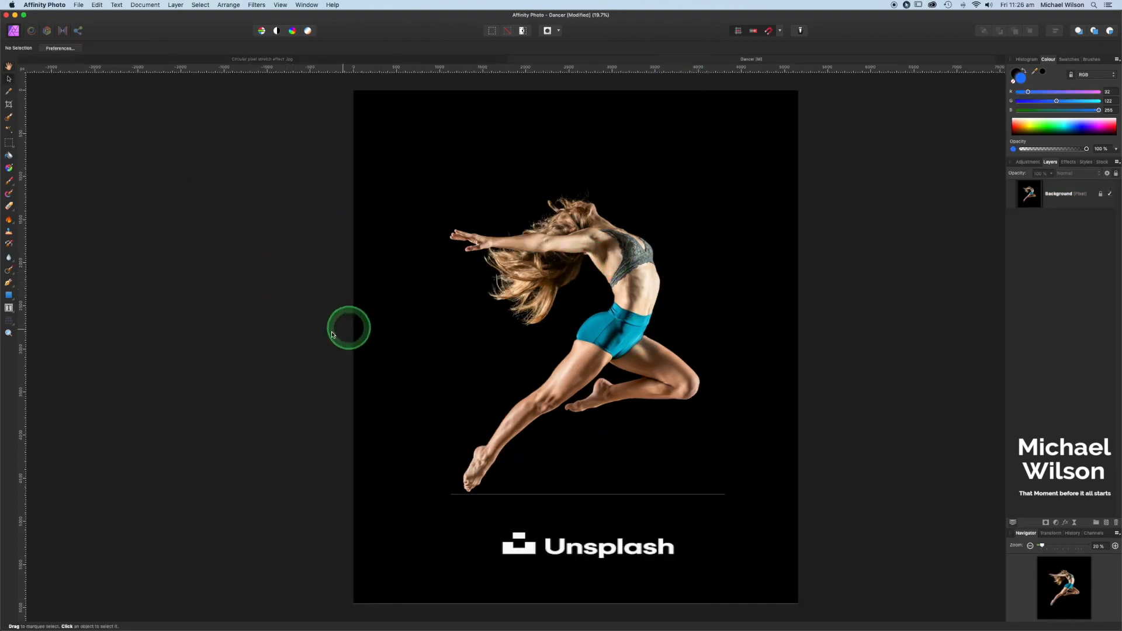
pyautogui.moveTo(286, 341)
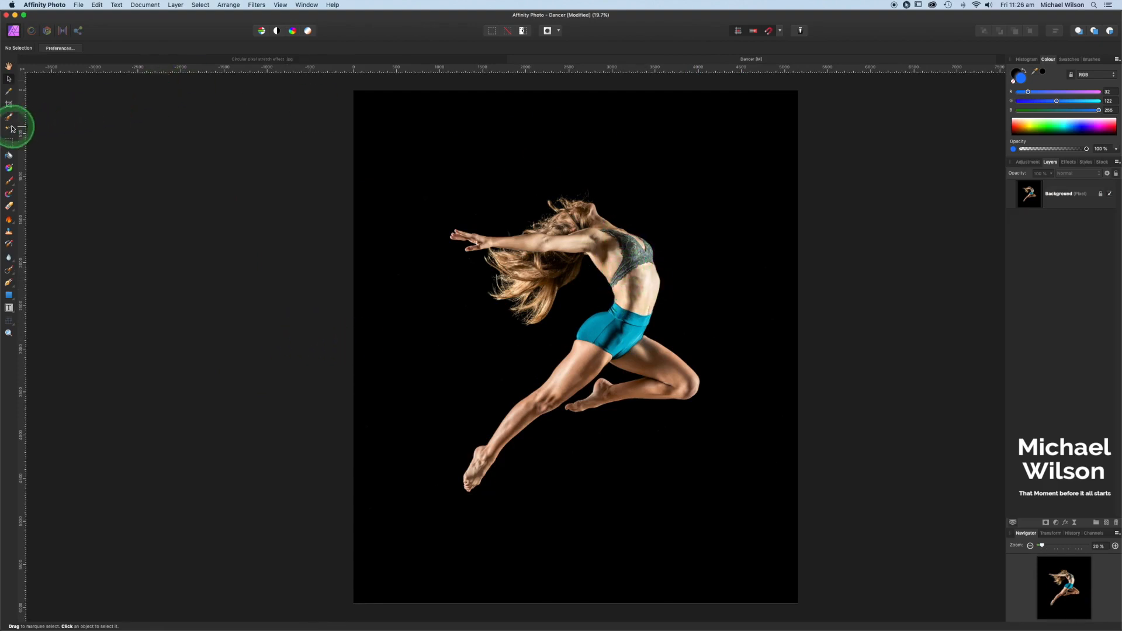
# Paint a Selection Brush selection over the dancer, reducing the brush width for edges
pyautogui.click(10, 127)
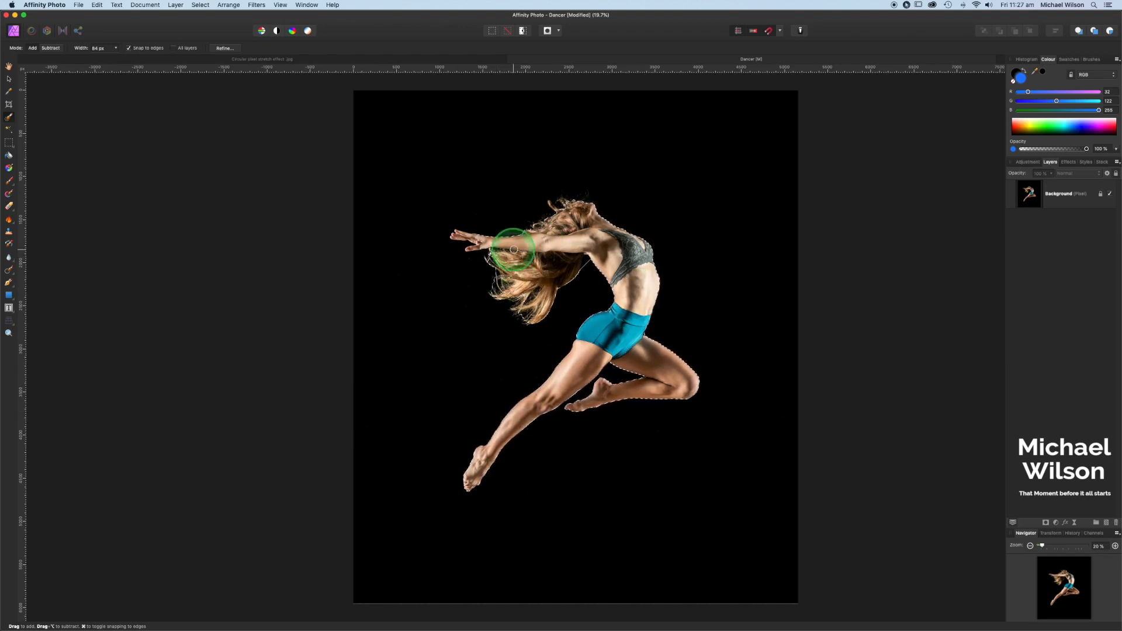
pyautogui.press('[')
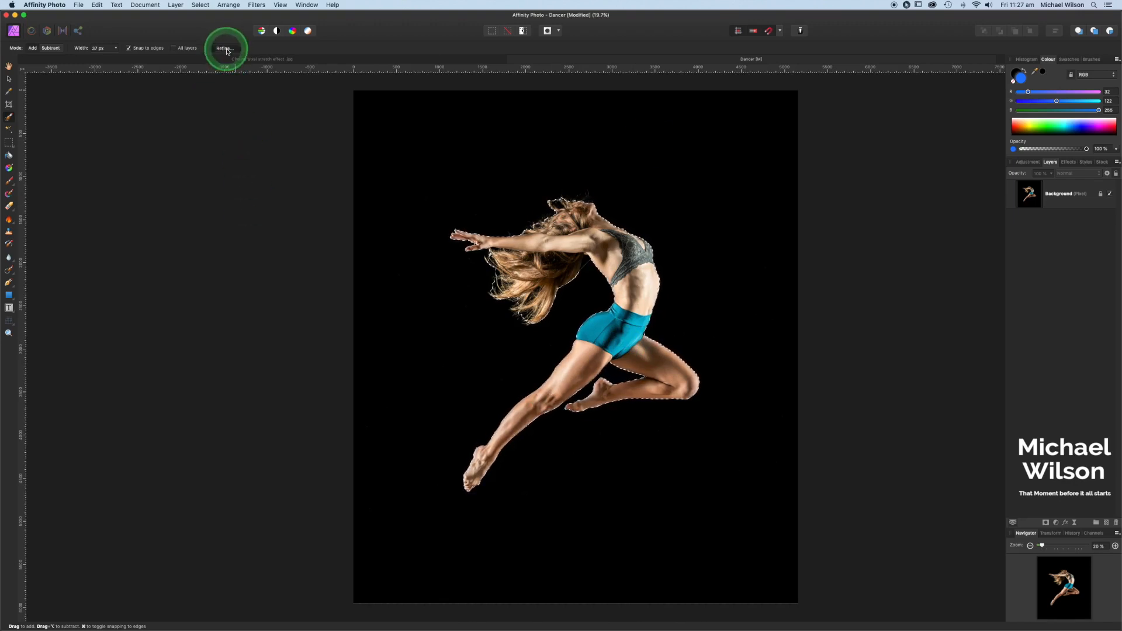
# Refine the dancer selection with Matte edges to catch her hair, then apply
pyautogui.click(224, 48)
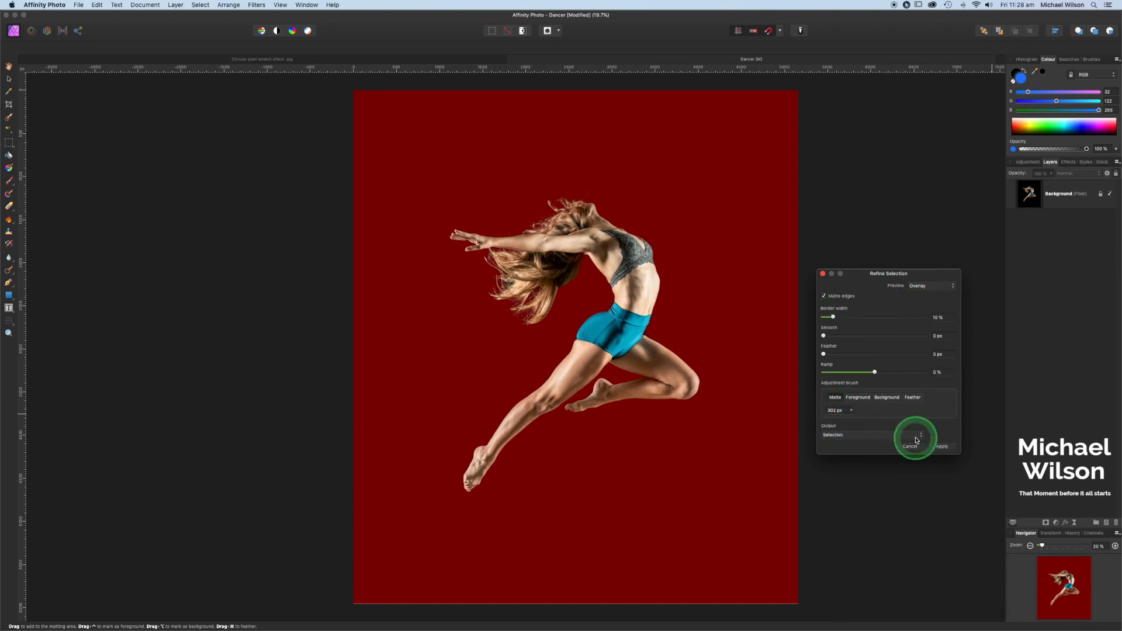
pyautogui.click(833, 434)
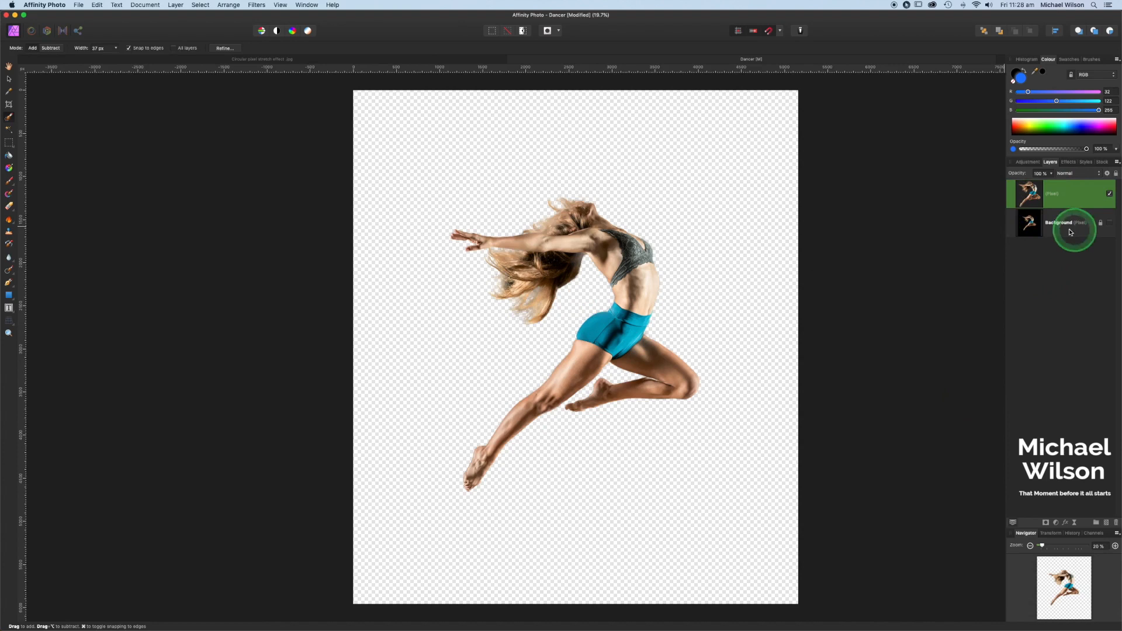
pyautogui.moveTo(1110, 227)
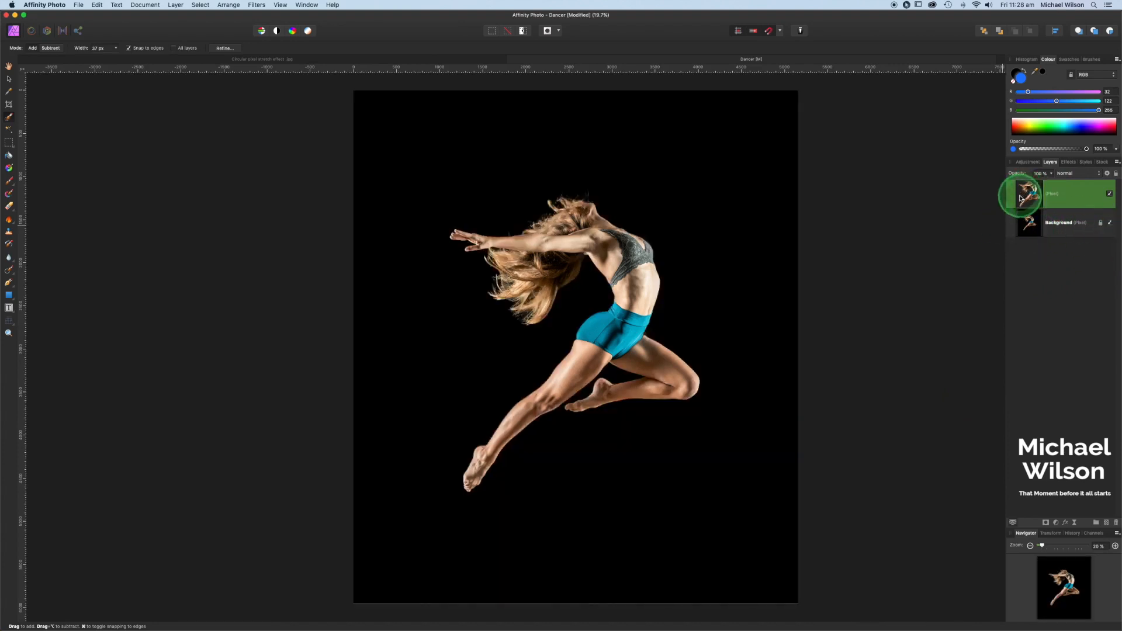
pyautogui.moveTo(1053, 227)
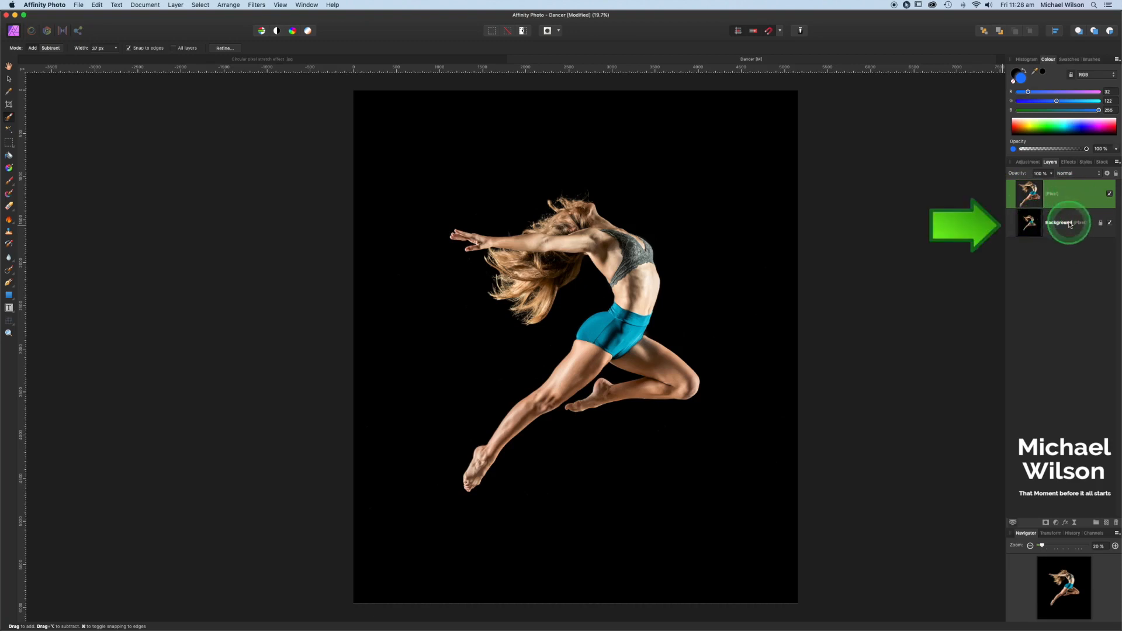
# Copy a slice of the teal shorts from Background and stretch it horizontally
pyautogui.click(1059, 222)
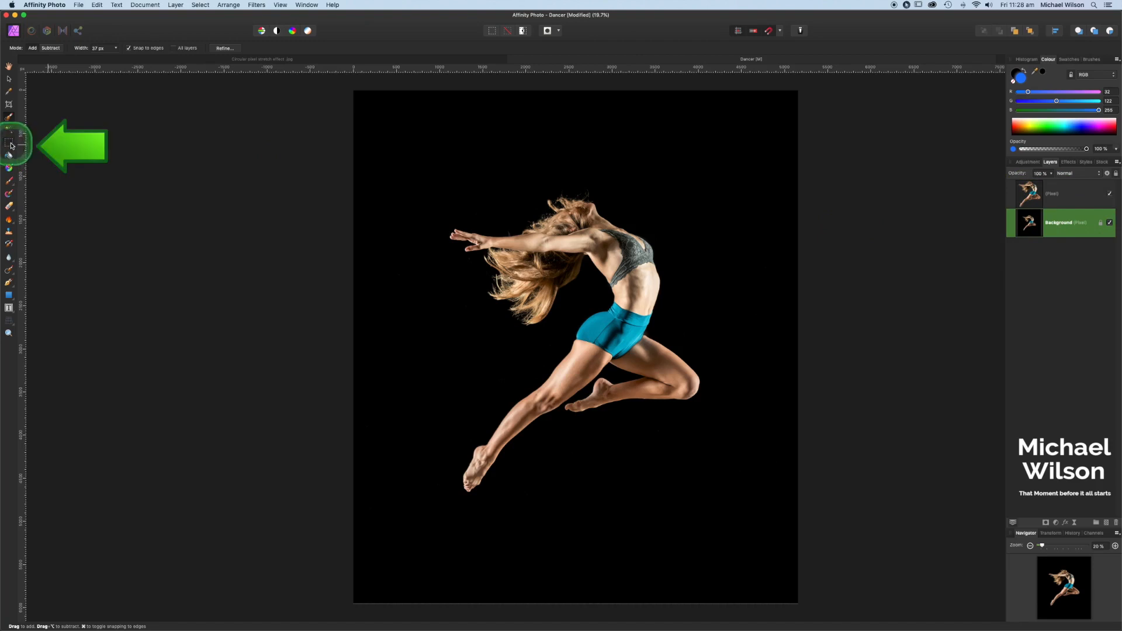
pyautogui.click(9, 140)
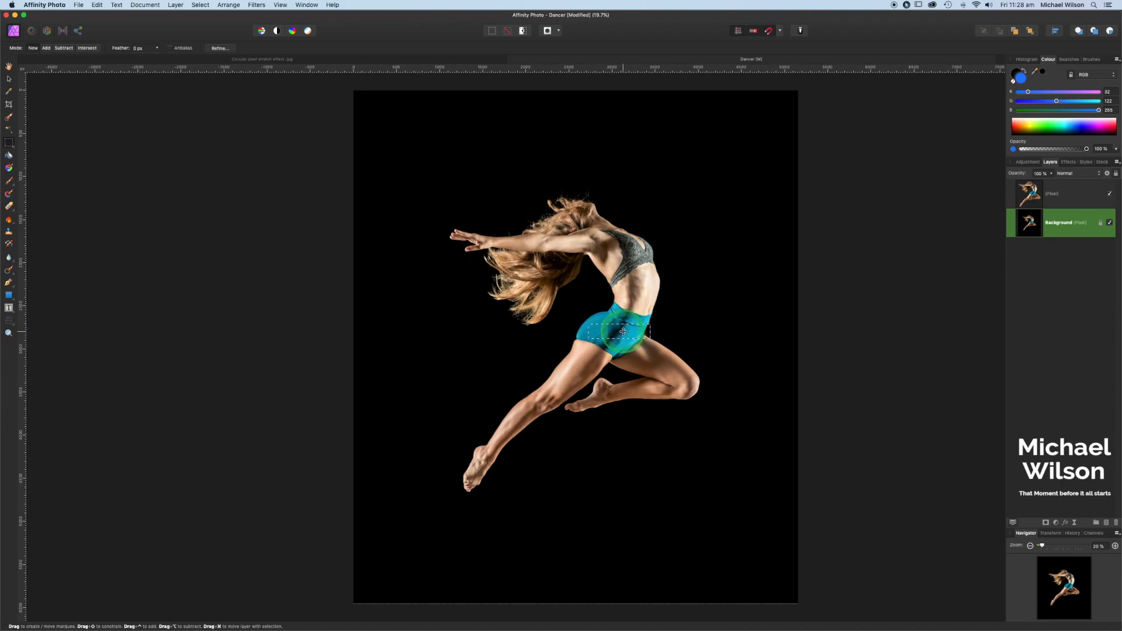
pyautogui.press('cmd+c')
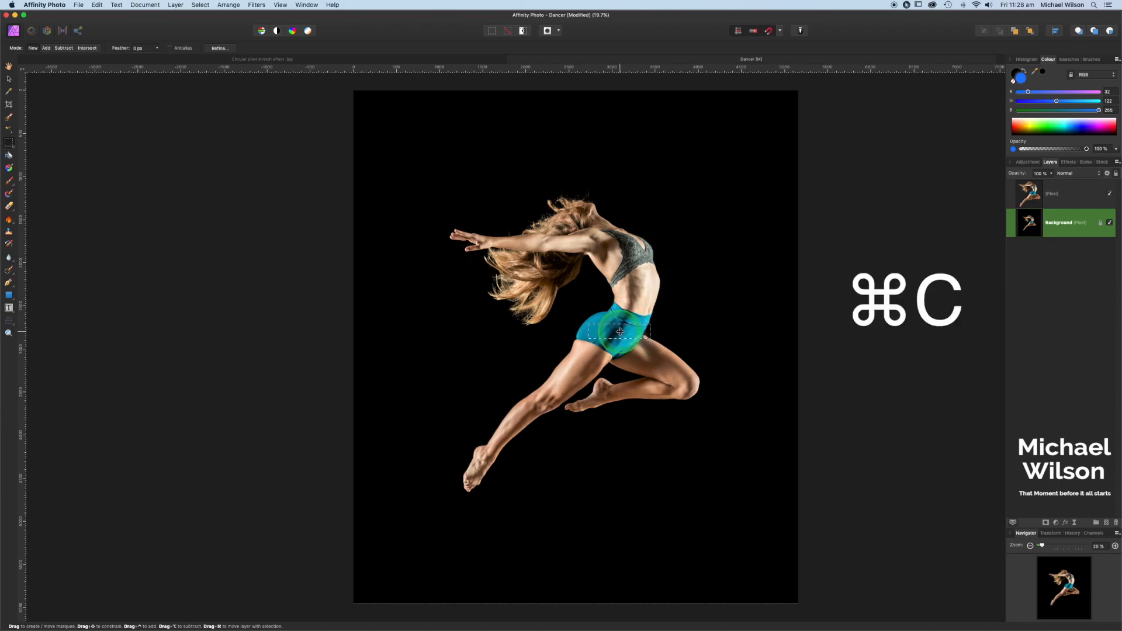
pyautogui.press('cmd+v')
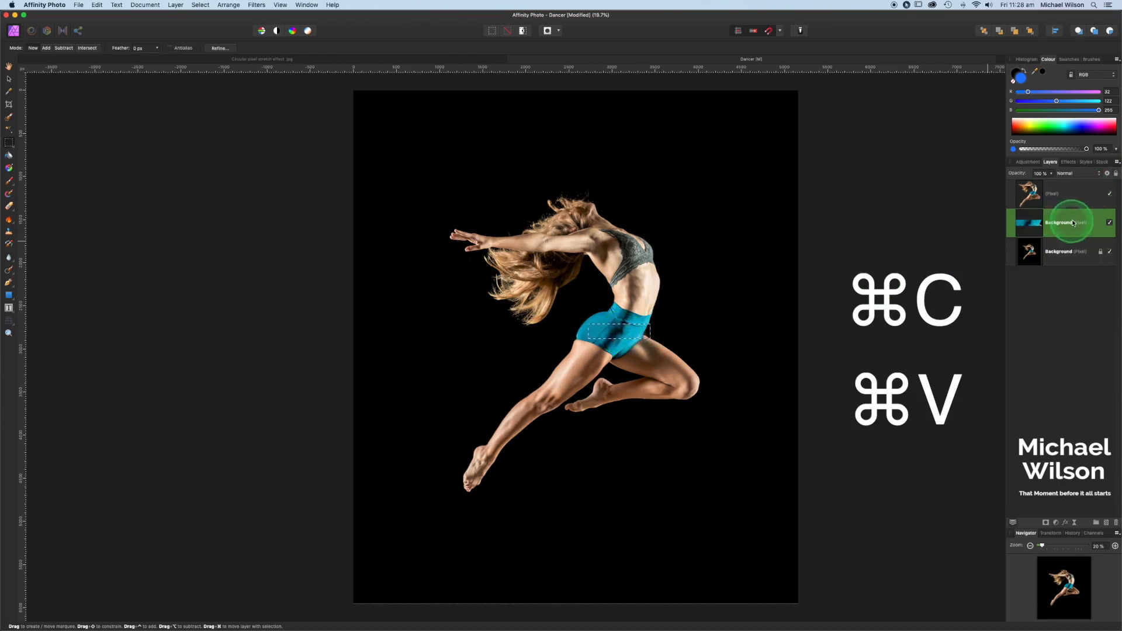
pyautogui.press('cmd+c')
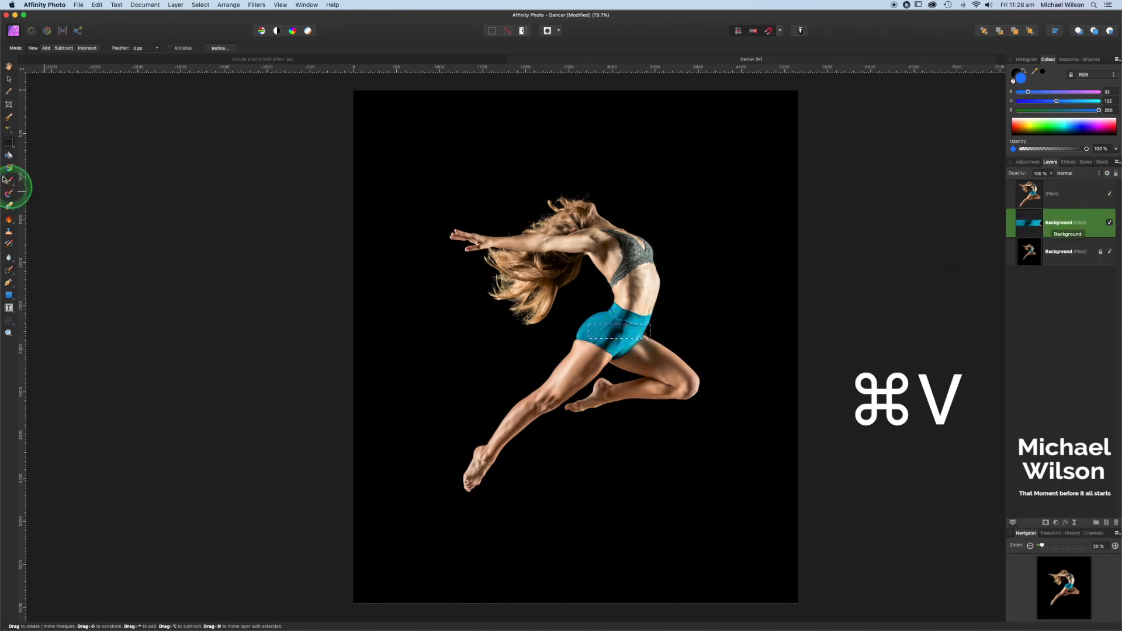
pyautogui.press('cmd+v')
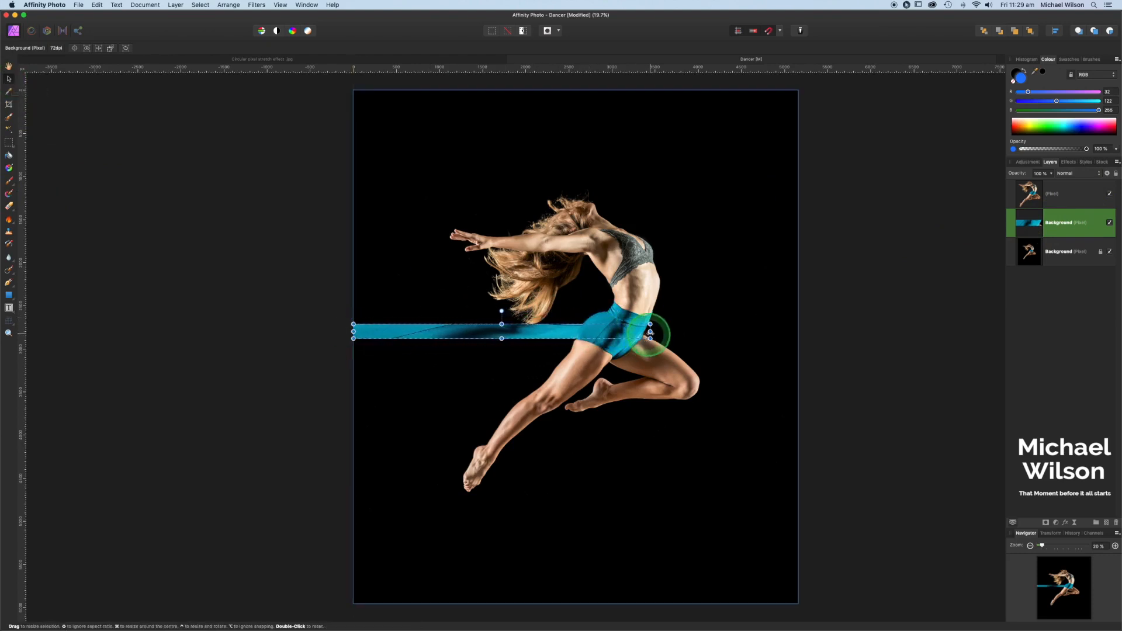
pyautogui.press('cmd+d')
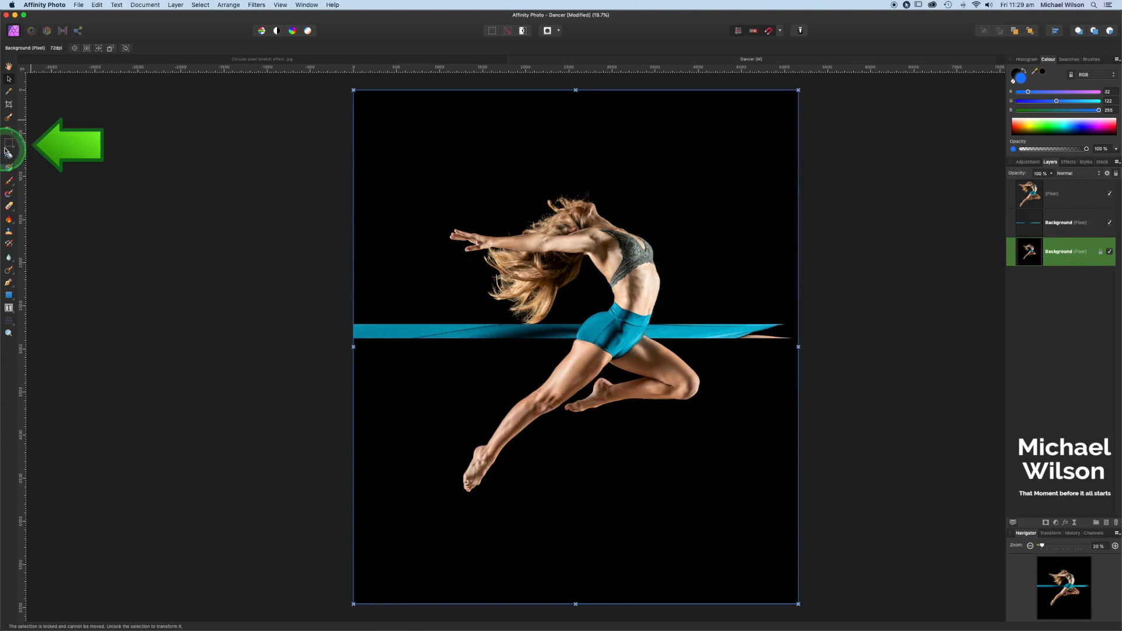
# Copy more skin and teal slices from Background, stretching each into a strip
pyautogui.click(9, 154)
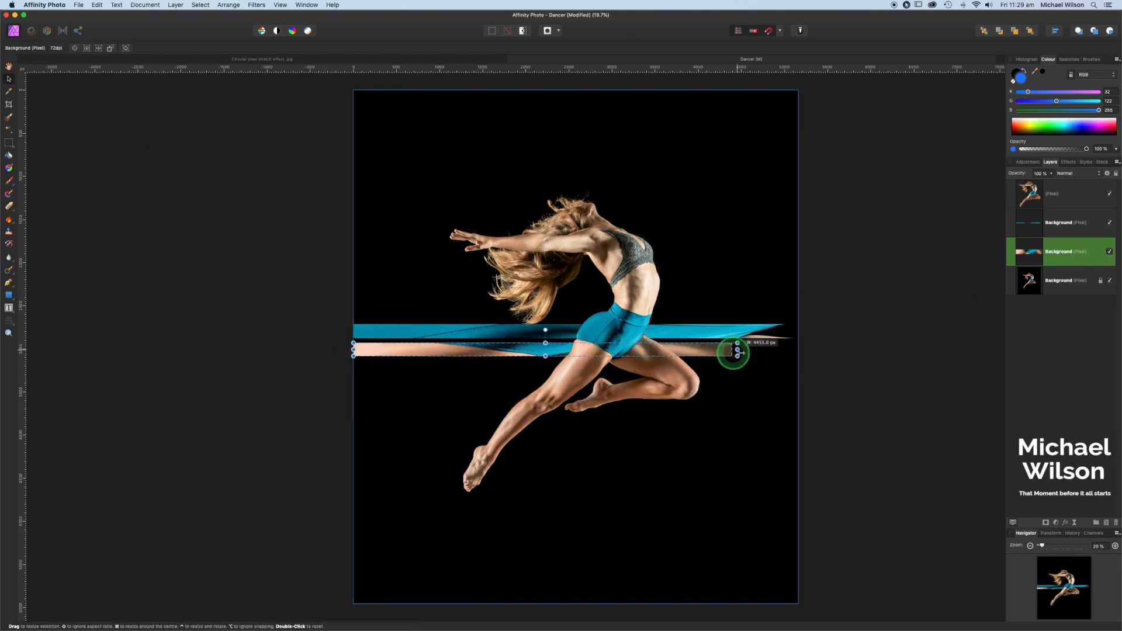
pyautogui.press('cmd+d')
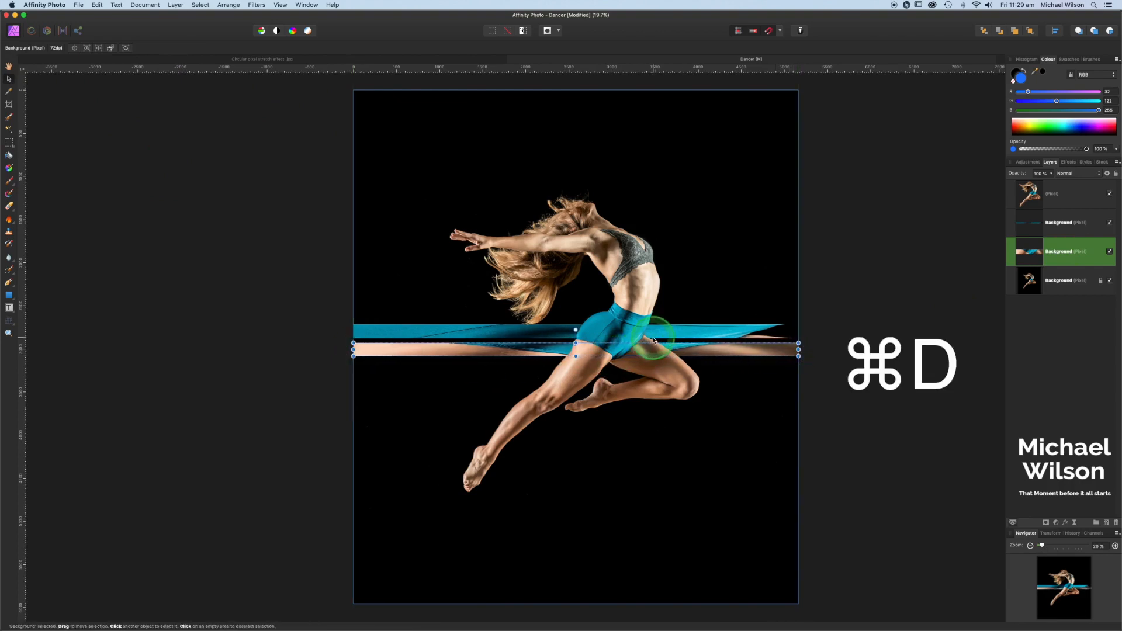
pyautogui.moveTo(995, 269)
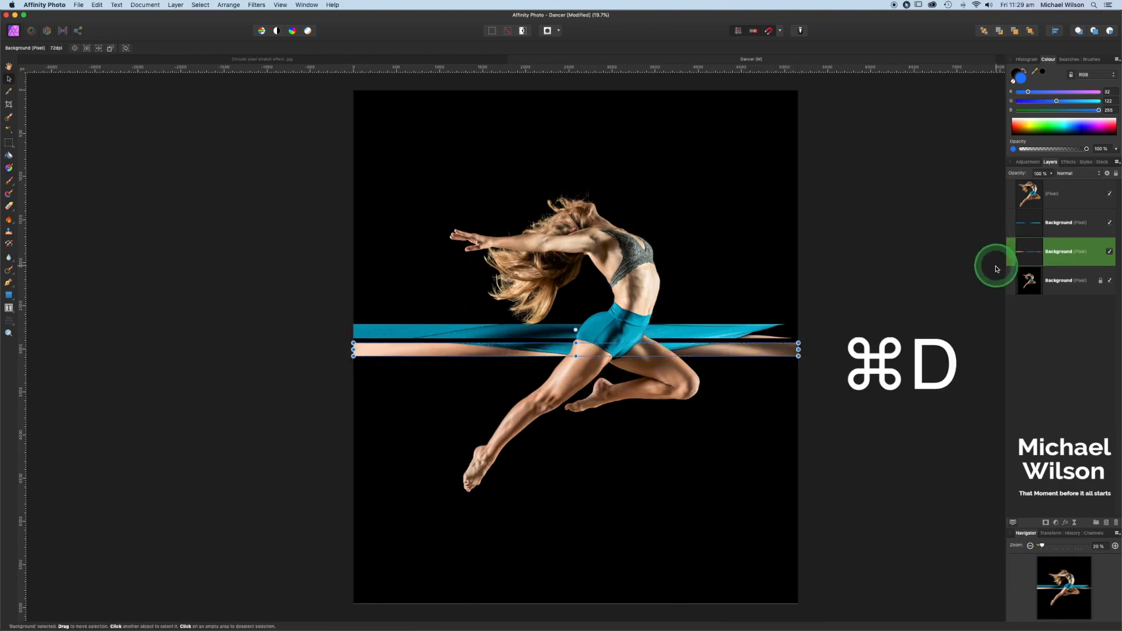
pyautogui.click(1059, 280)
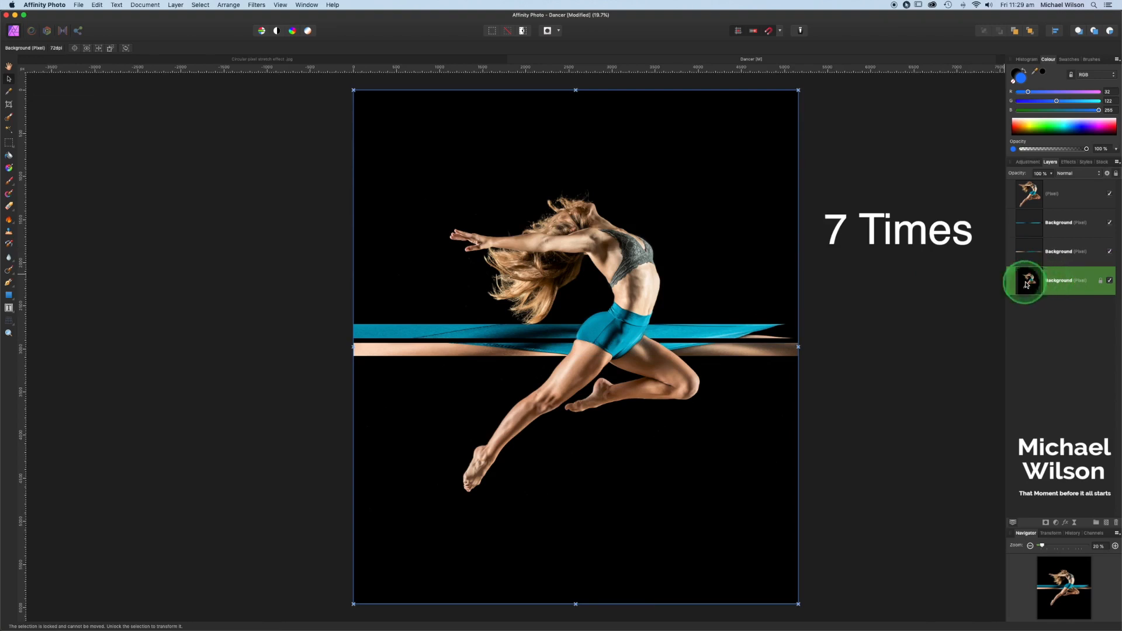
pyautogui.moveTo(10, 147)
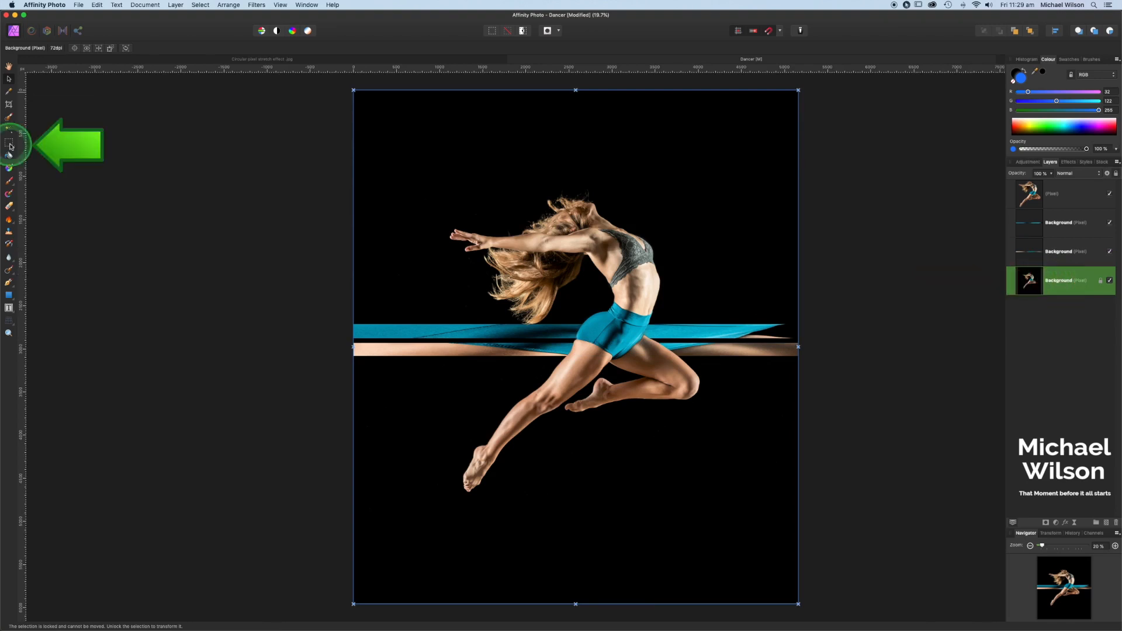
pyautogui.click(9, 144)
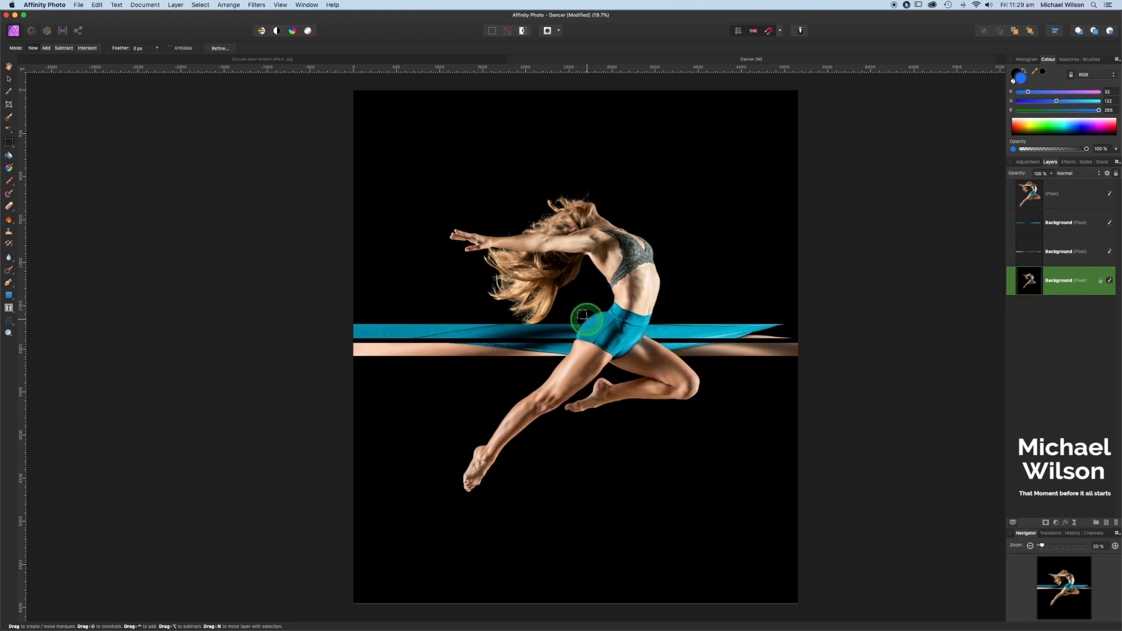
pyautogui.press('cmd+c')
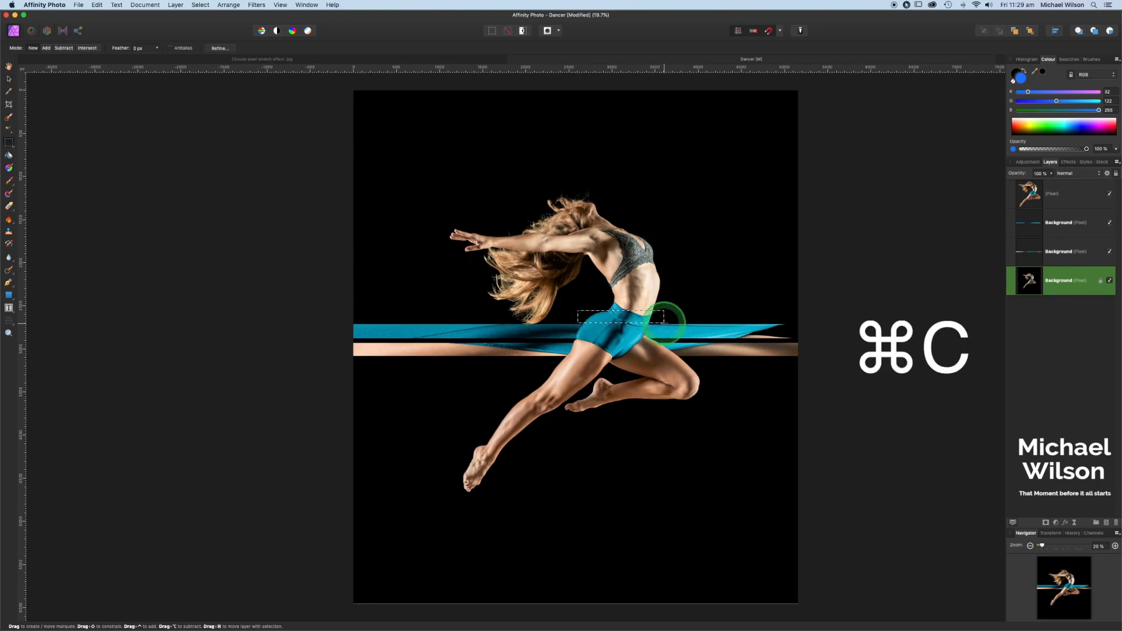
pyautogui.press('cmd+v')
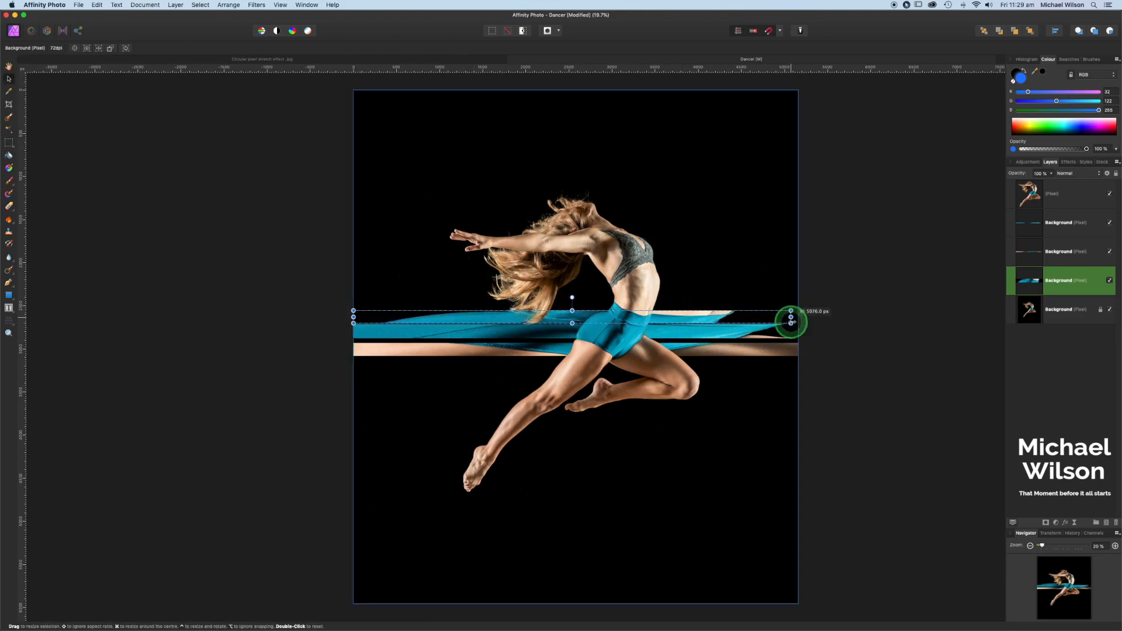
pyautogui.press('cmd+d')
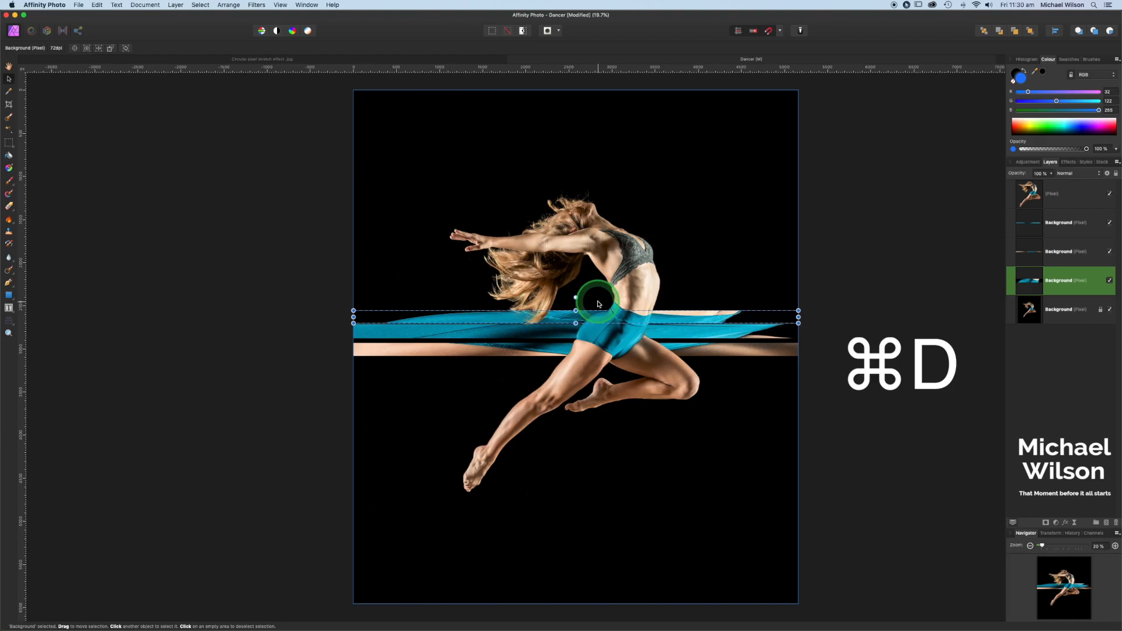
pyautogui.press('cmd+d')
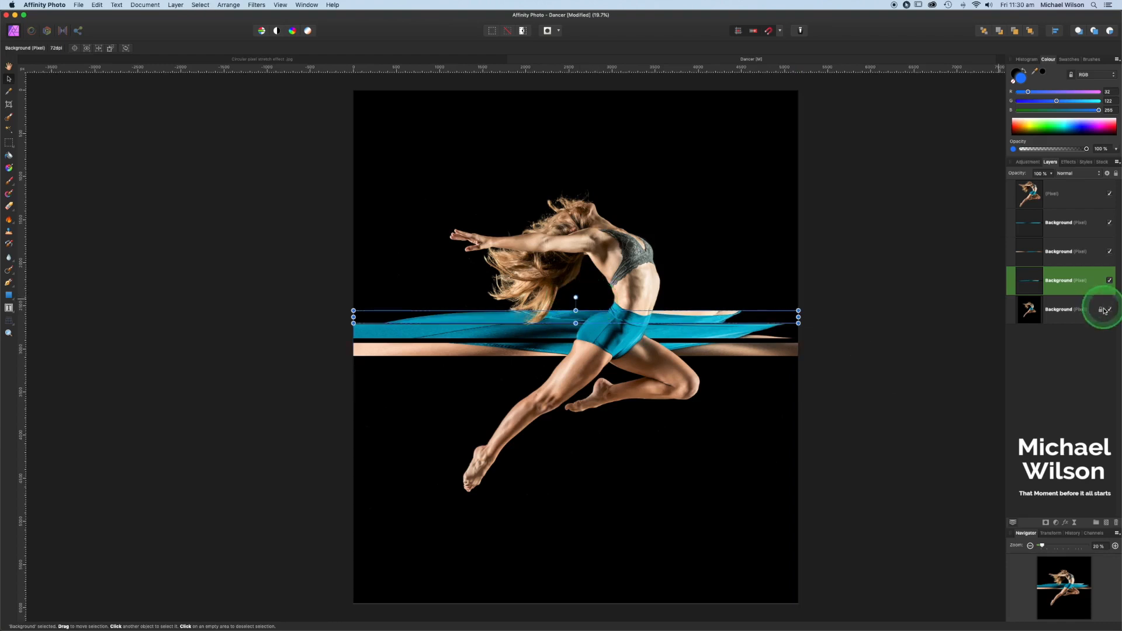
pyautogui.click(1058, 309)
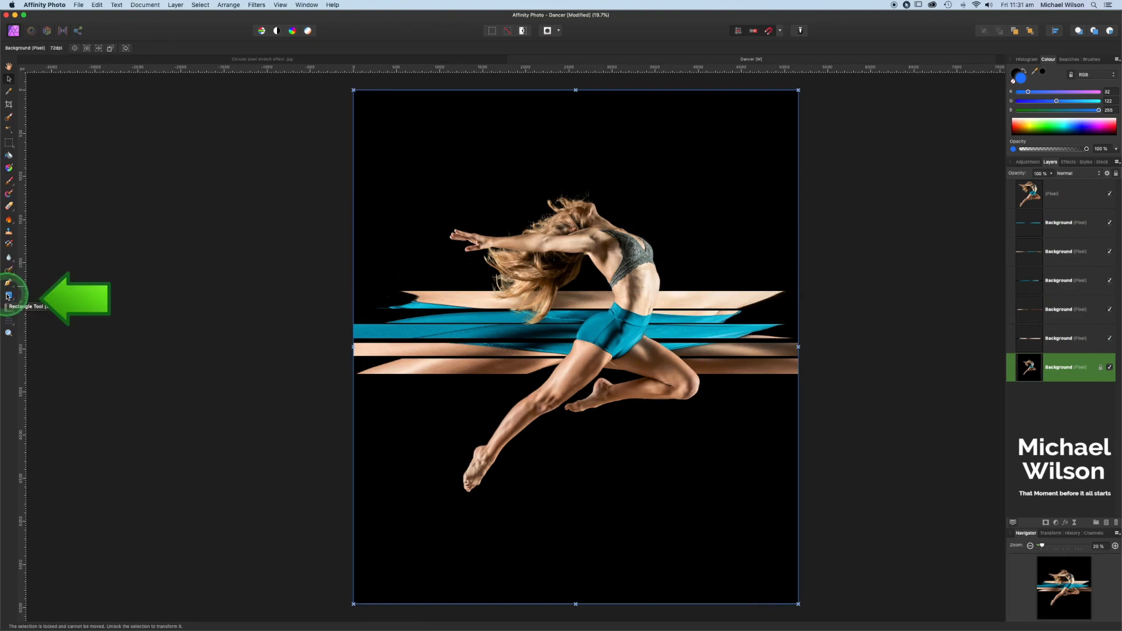
# Add rectangle bars across the canvas and recolour the top one magenta
pyautogui.click(9, 296)
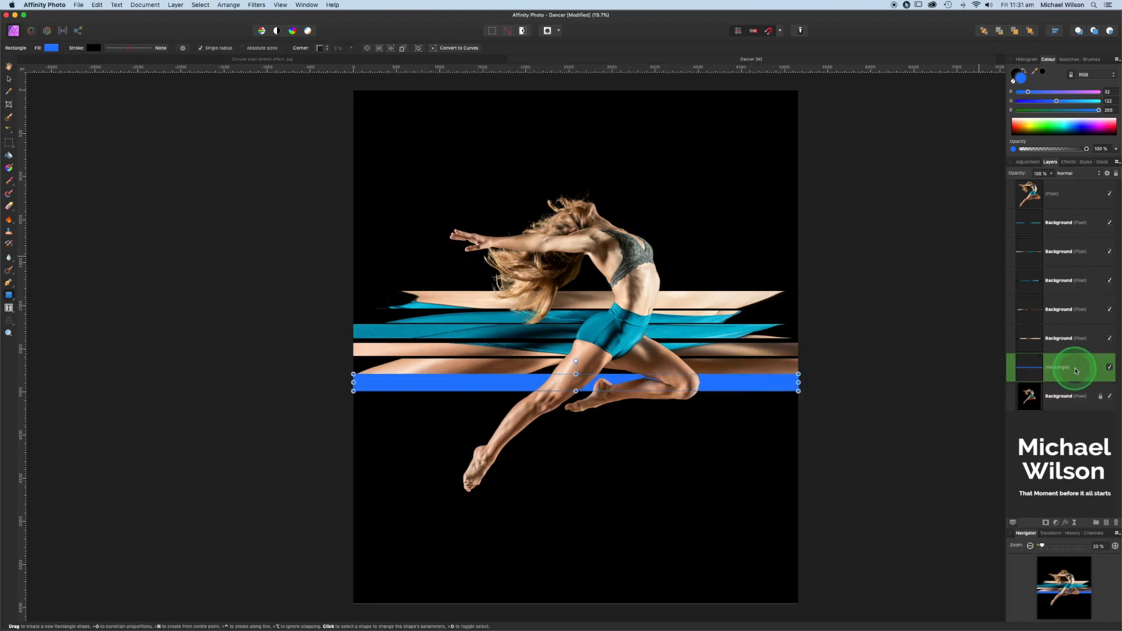
pyautogui.press('cmd+v')
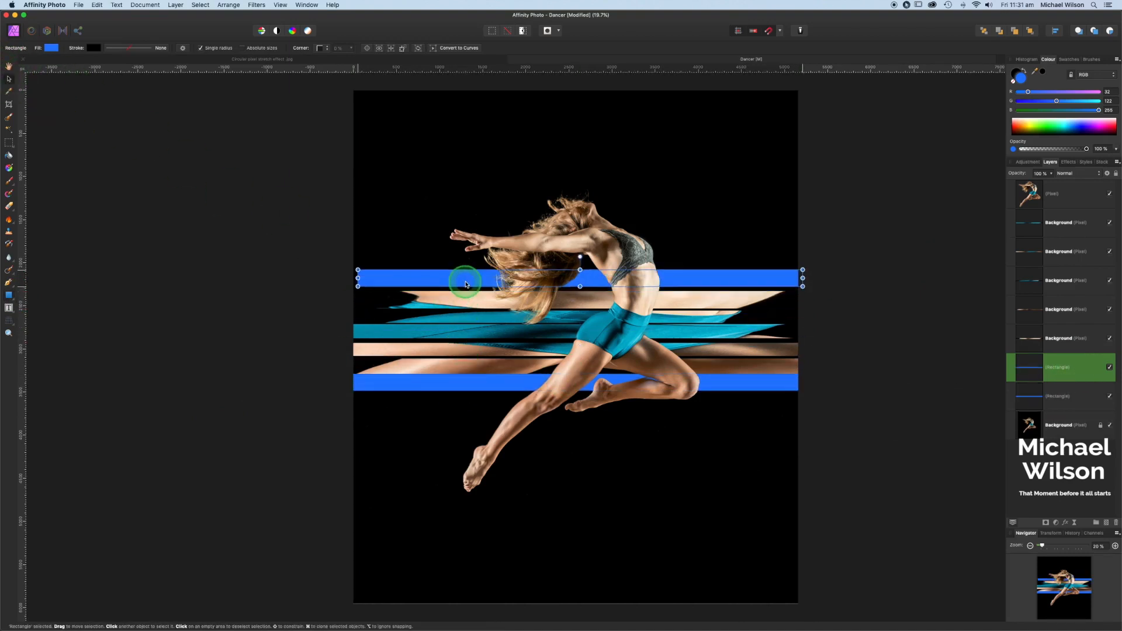
pyautogui.click(1087, 136)
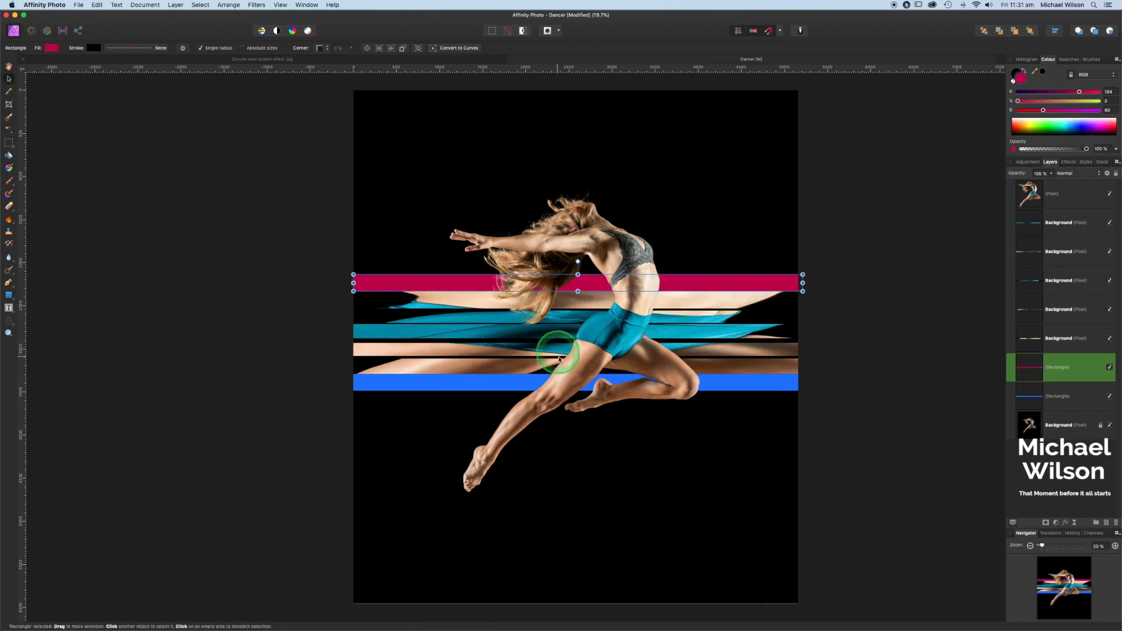
pyautogui.moveTo(1062, 234)
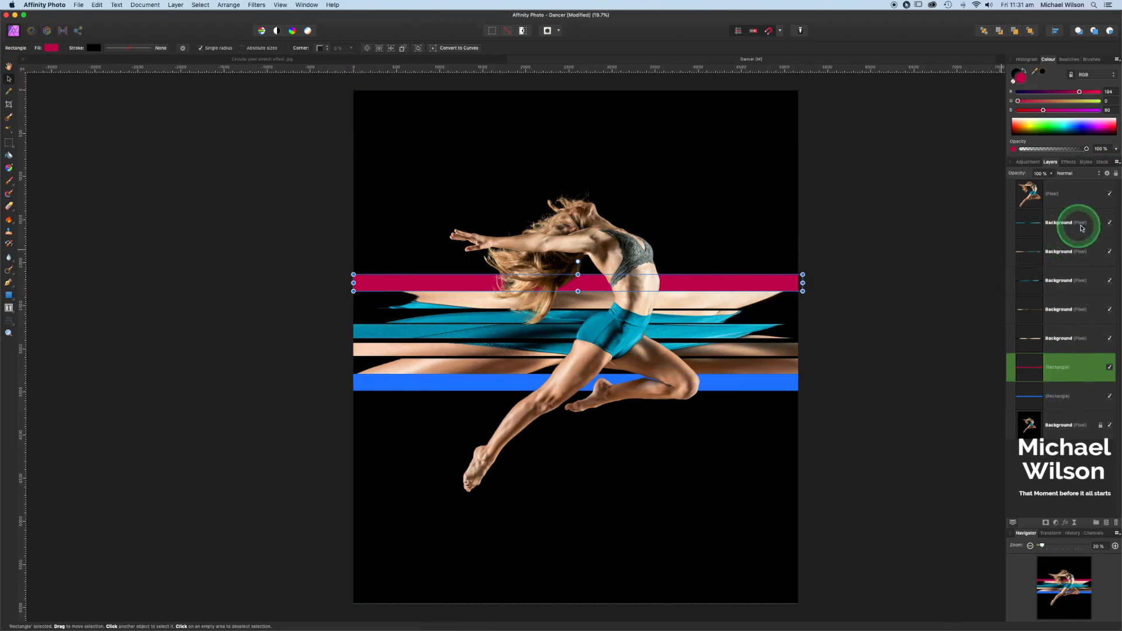
# Group all strip and rectangle layers from the top strip to the lowest bar
pyautogui.click(1059, 223)
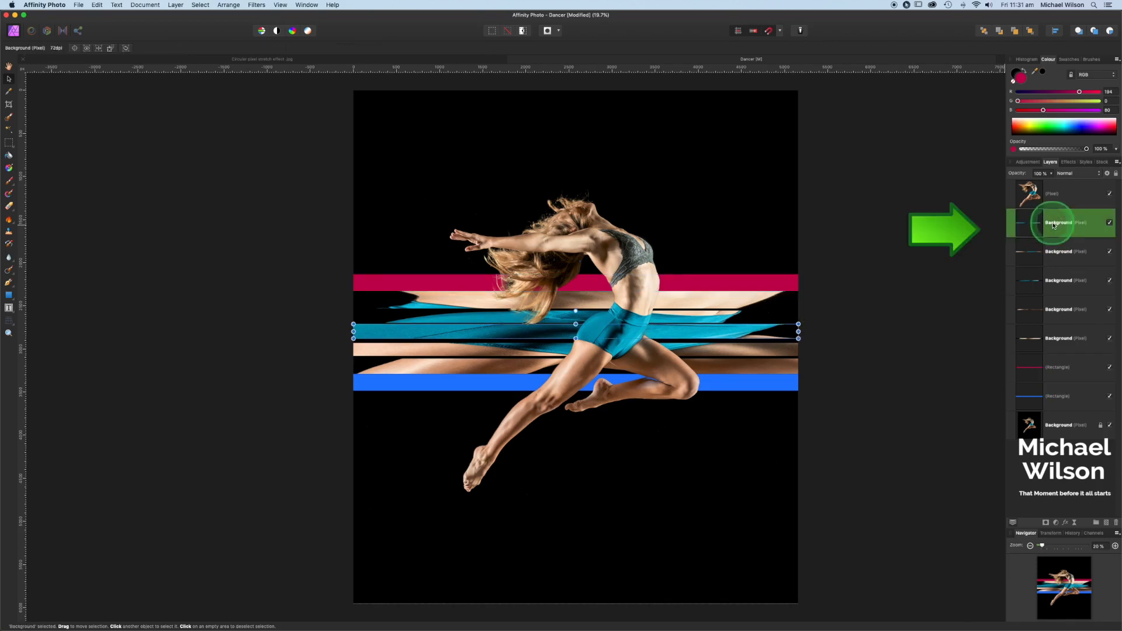
pyautogui.moveTo(1062, 402)
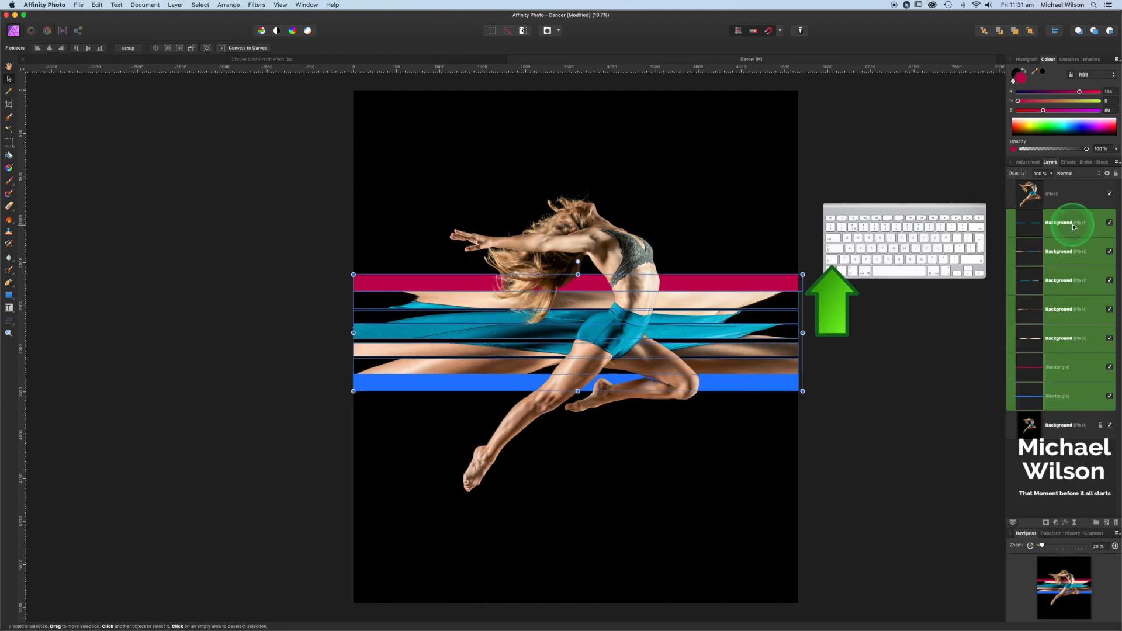
pyautogui.moveTo(1010, 281)
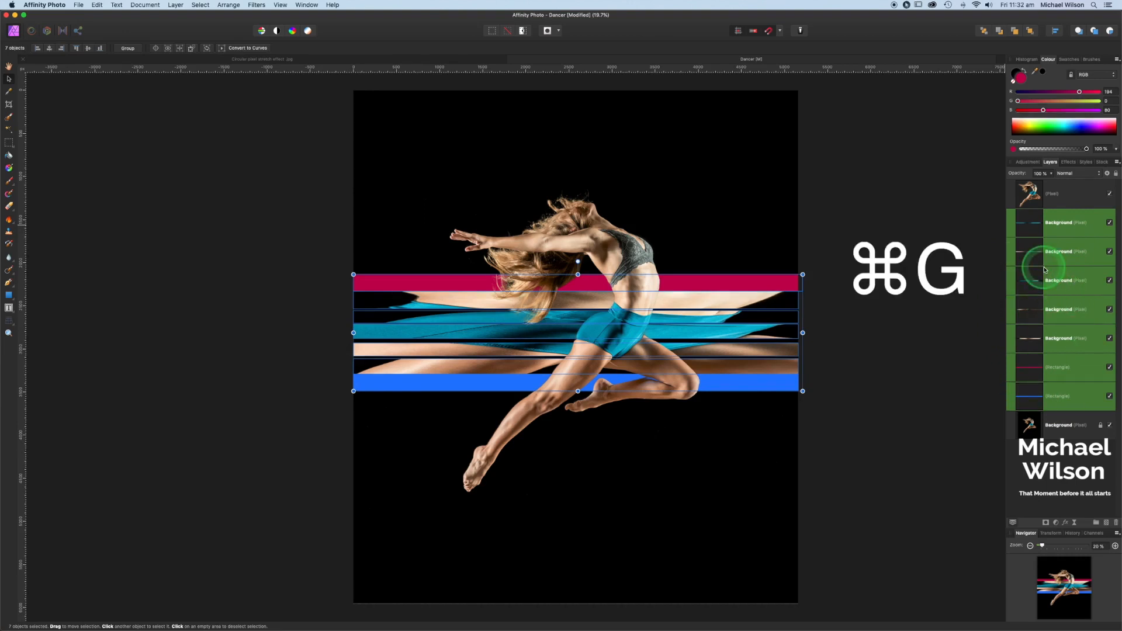
pyautogui.press('cmd+g')
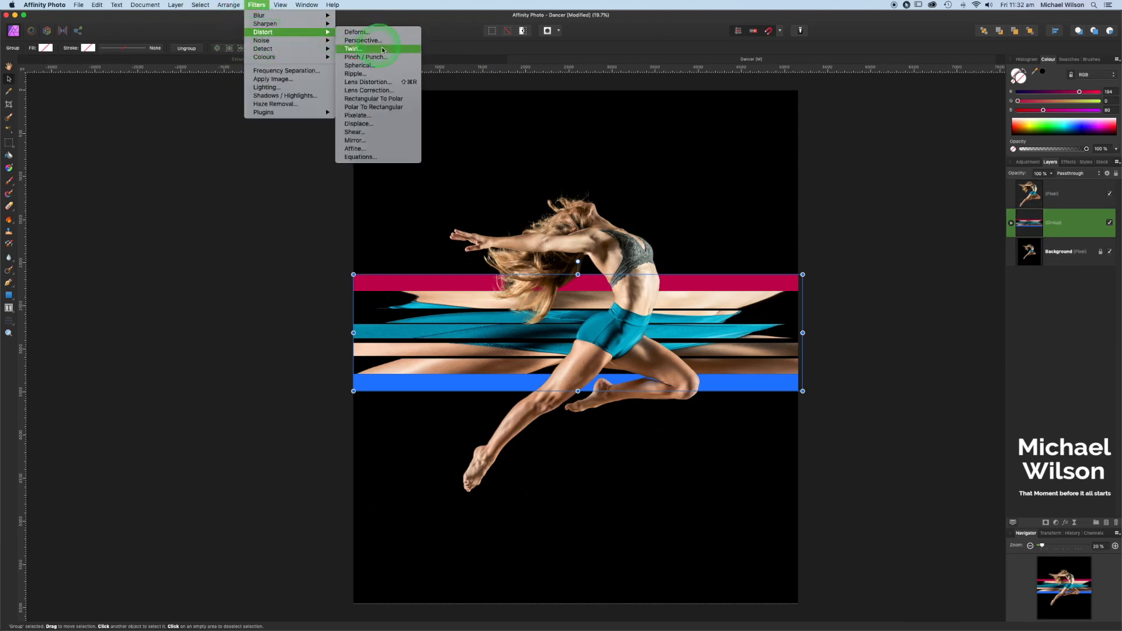
pyautogui.moveTo(385, 102)
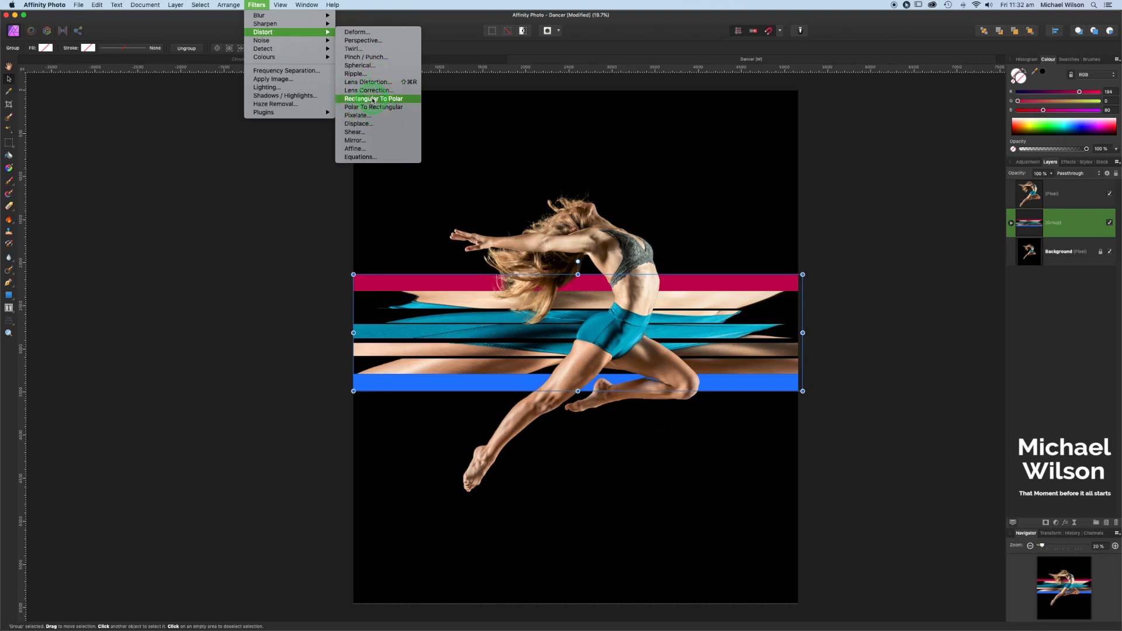
# Apply Filters > Distort > Rectangular To Polar to the strips group
pyautogui.click(373, 98)
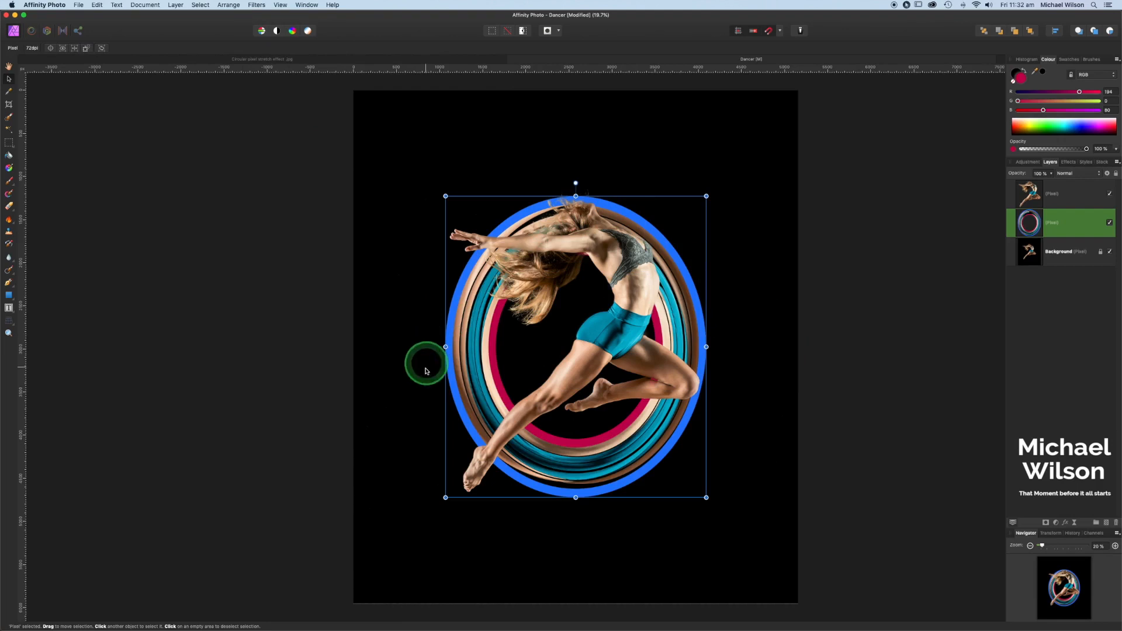
pyautogui.moveTo(853, 279)
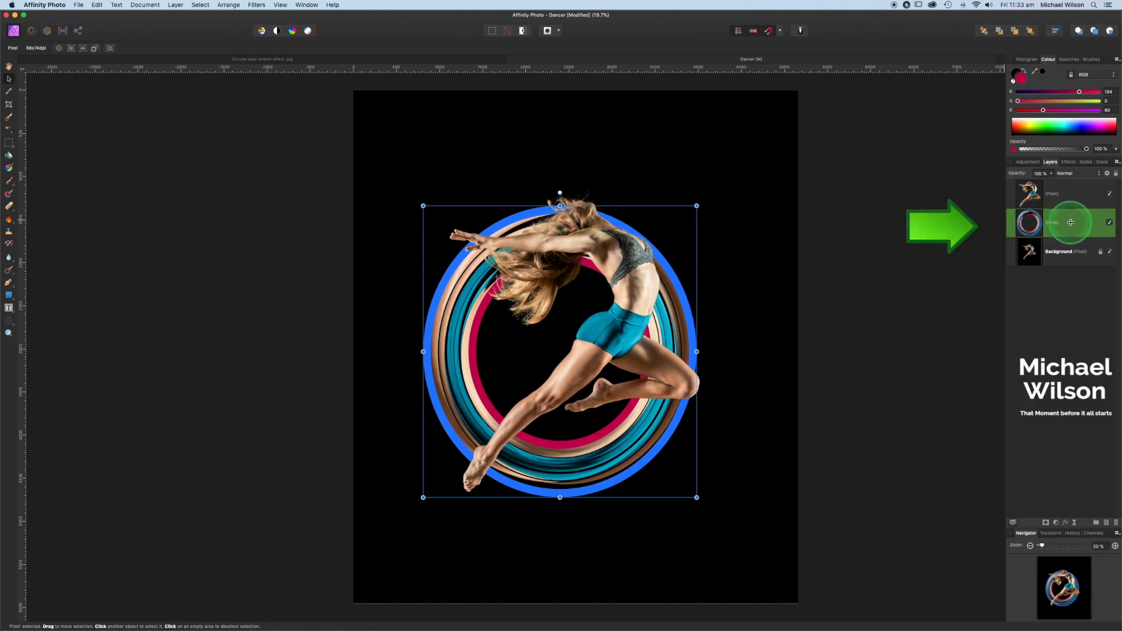
pyautogui.moveTo(1045, 522)
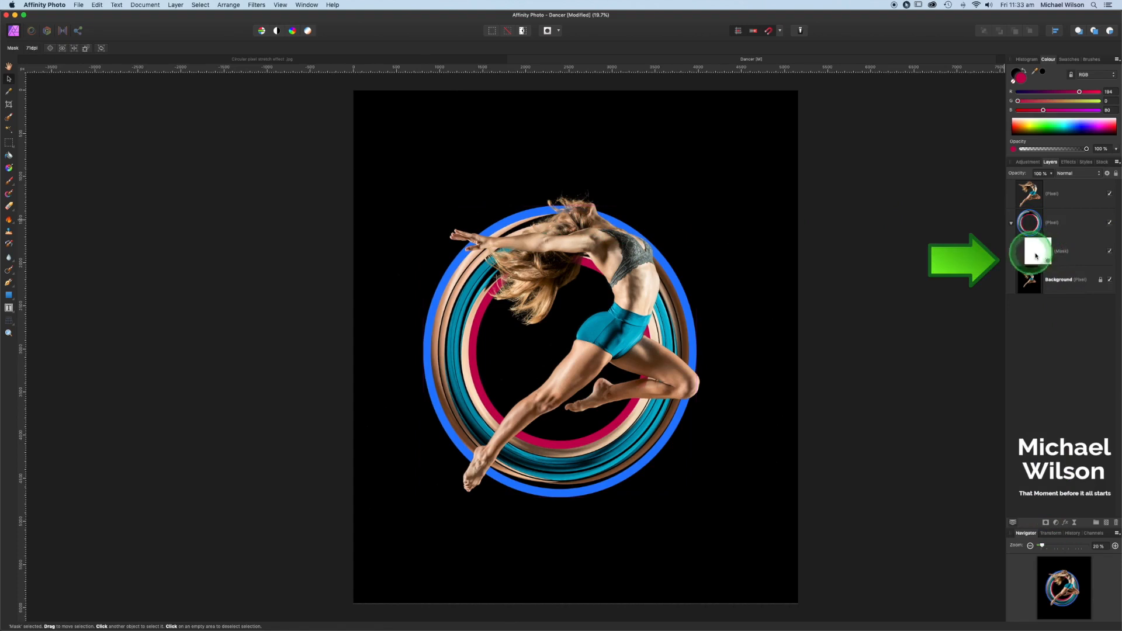
# Paint black with a larger brush on the ring's mask beside the dancer
pyautogui.click(1052, 252)
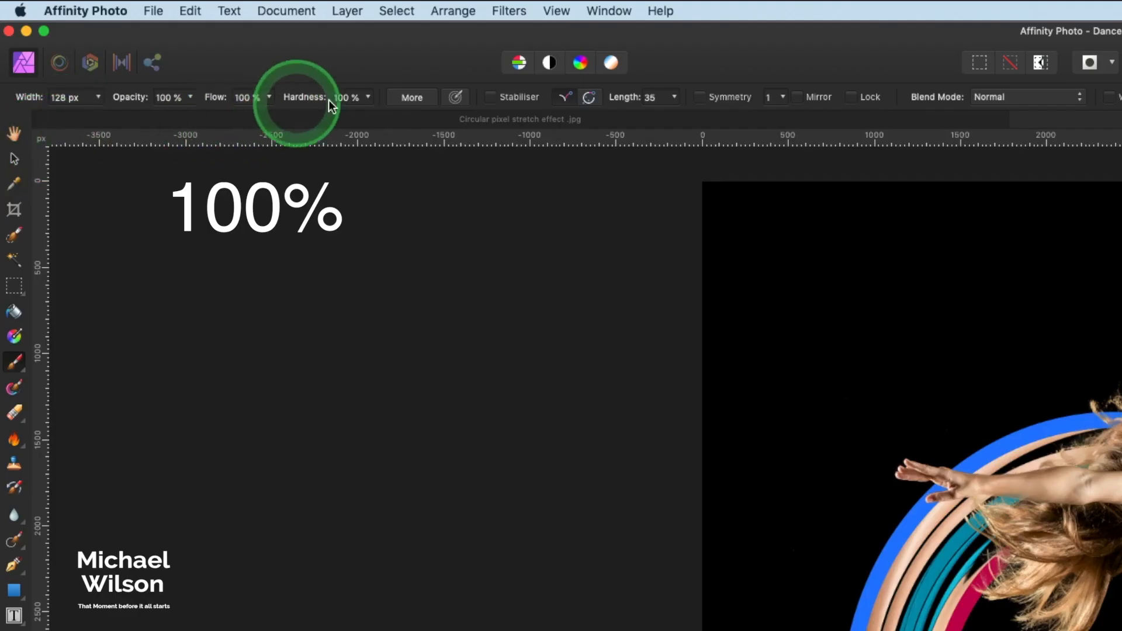
pyautogui.moveTo(220, 109)
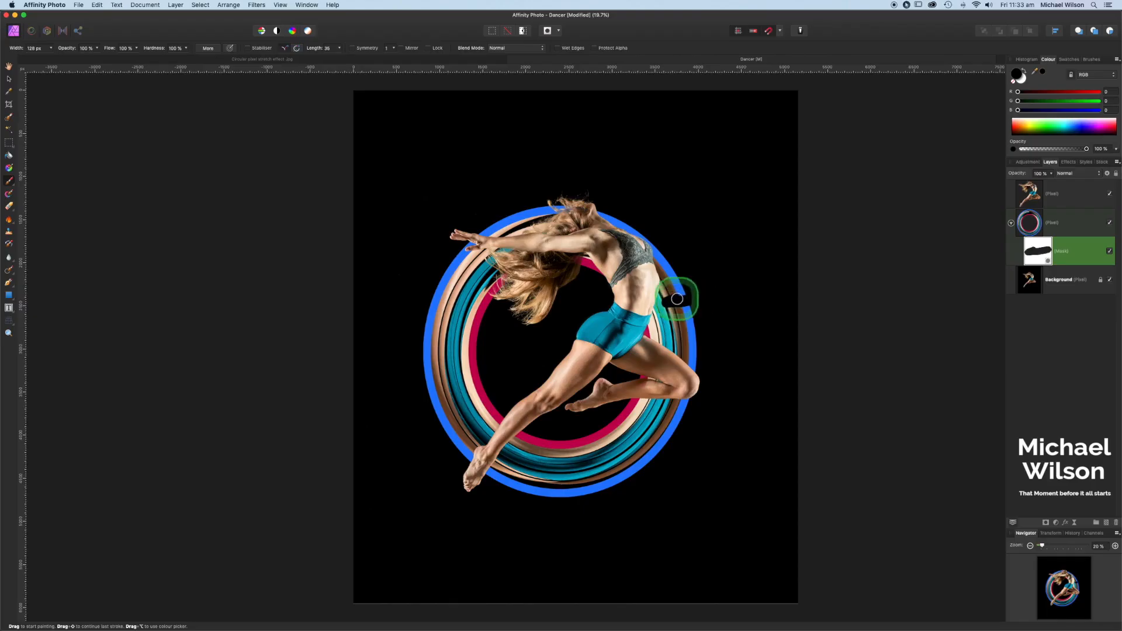
pyautogui.press(']')
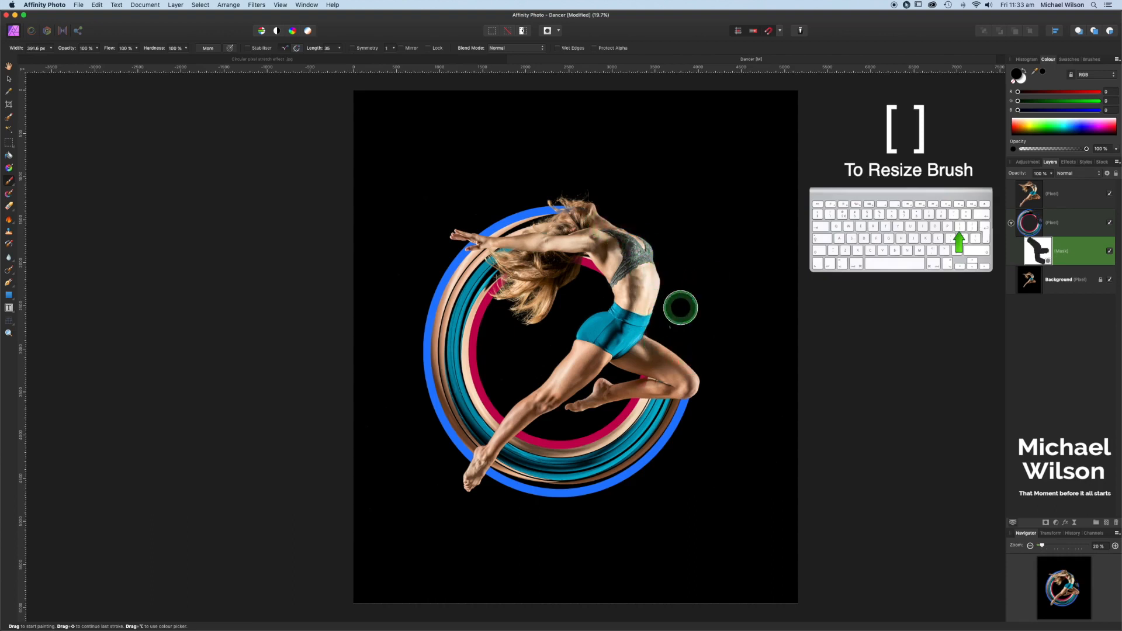
pyautogui.moveTo(207, 249)
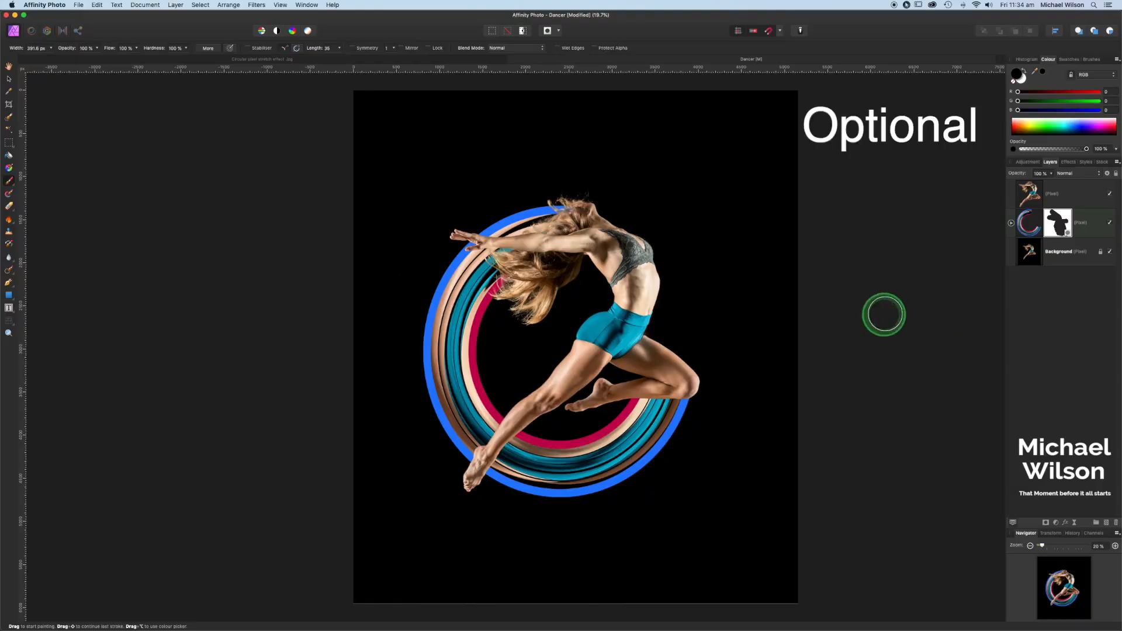
# Group the dancer with the ring layer and duplicate that group
pyautogui.click(1046, 192)
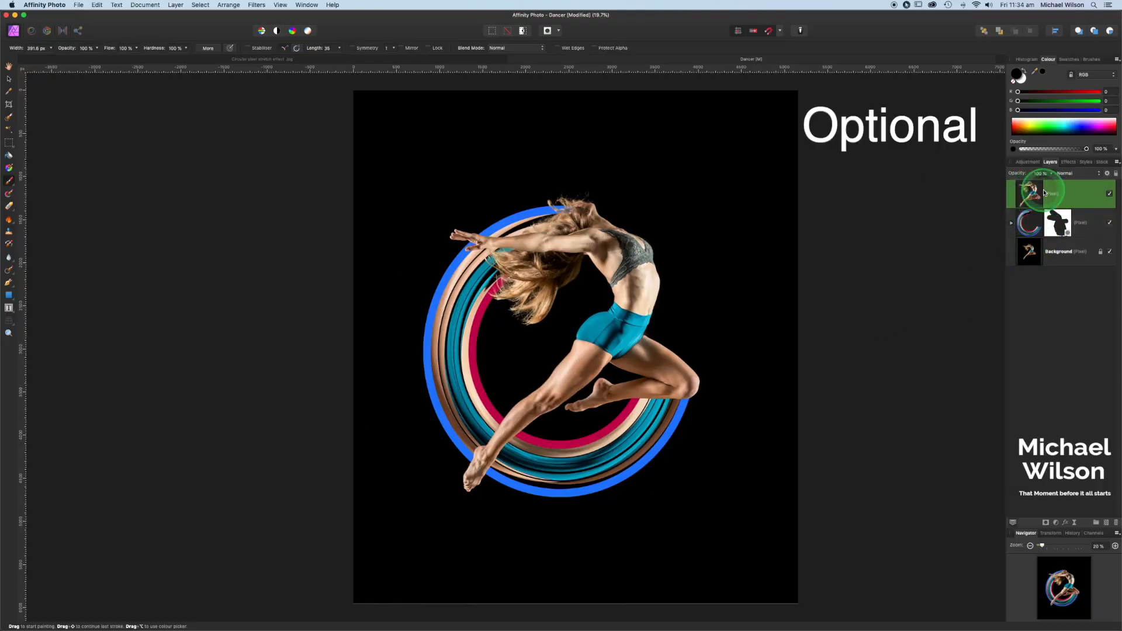
pyautogui.click(1031, 222)
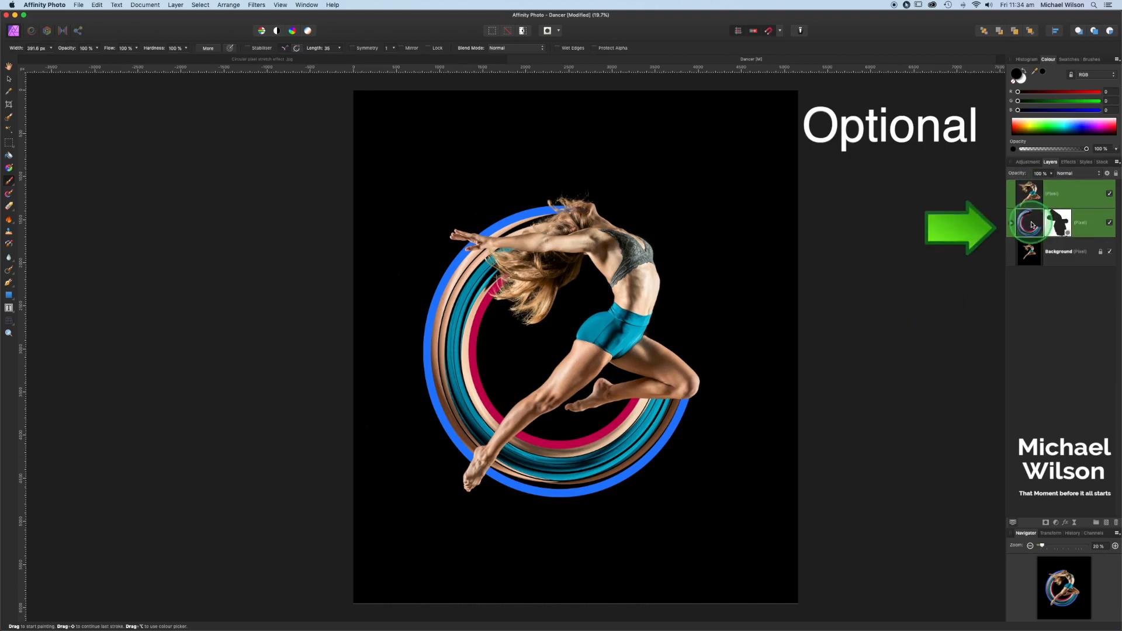
pyautogui.press('cmd+g')
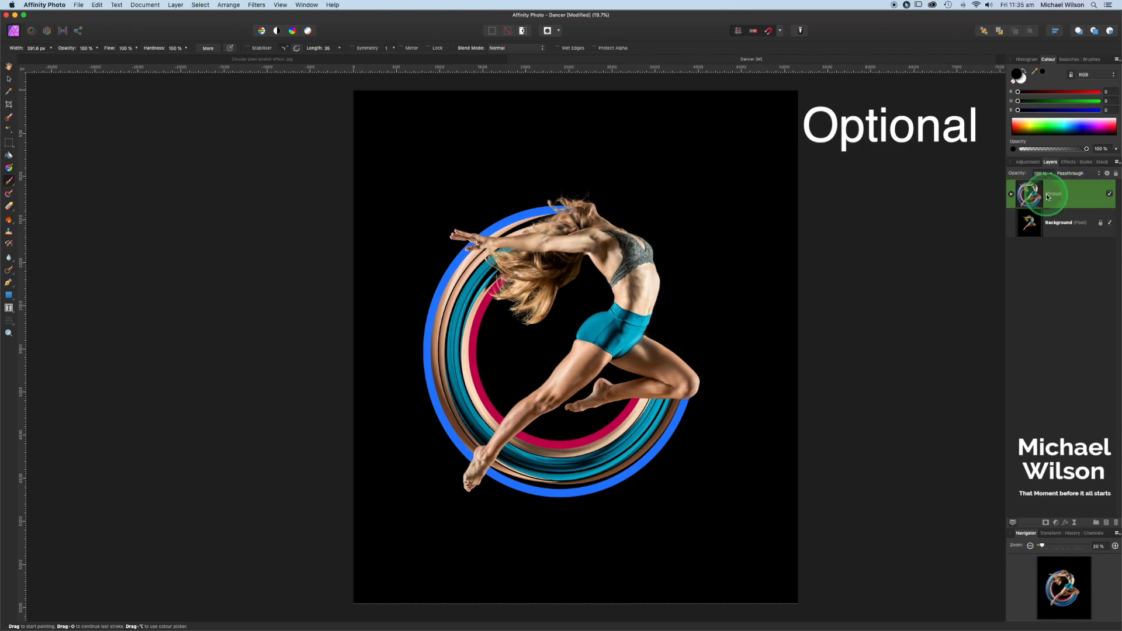
pyautogui.press('cmd+j')
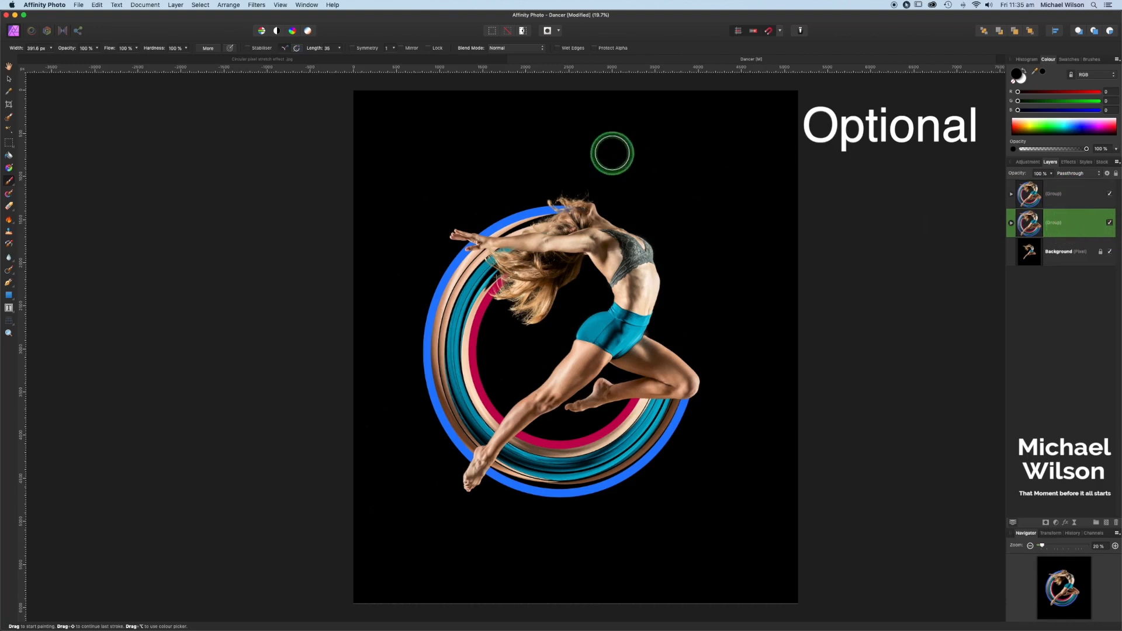
# Flip the duplicate group vertically with Arrange > Flip Vertical
pyautogui.click(228, 5)
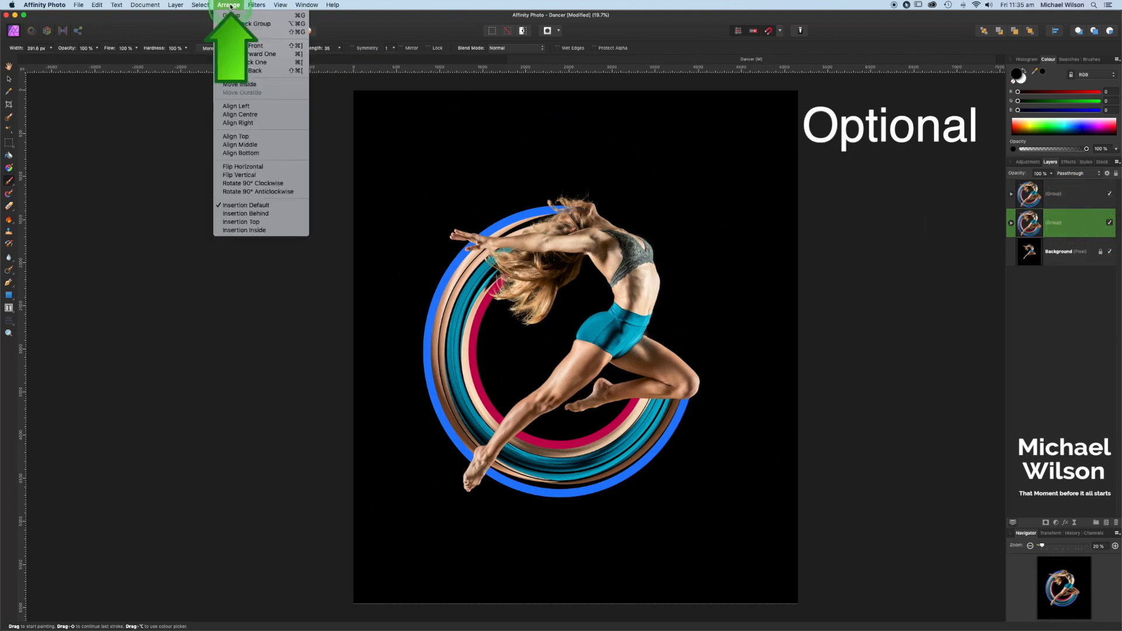
pyautogui.moveTo(239, 175)
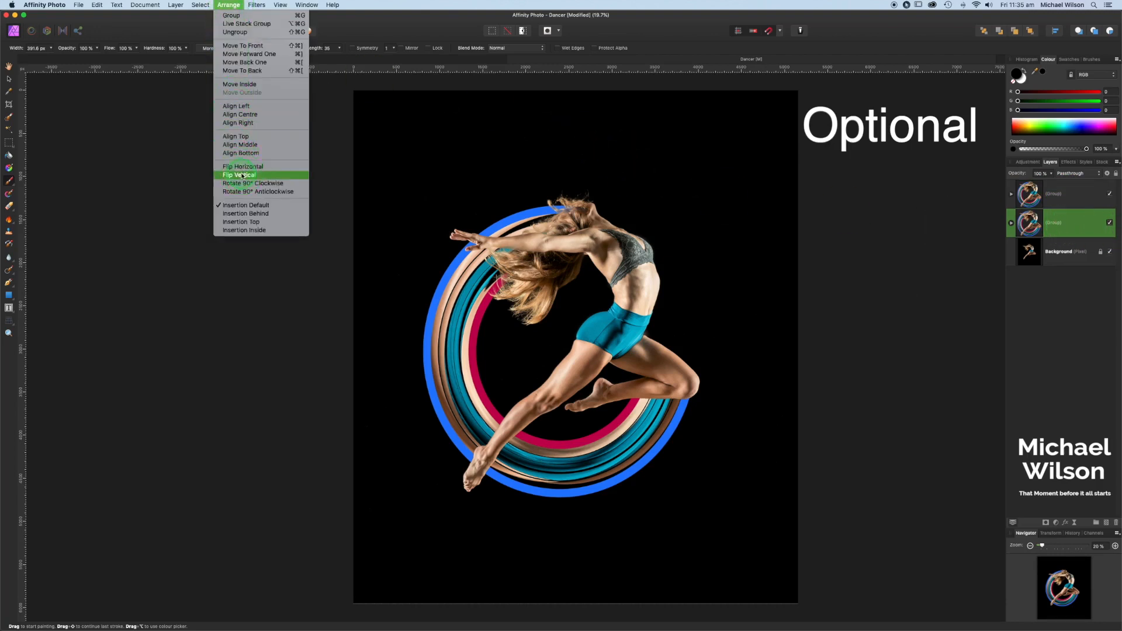
pyautogui.click(239, 175)
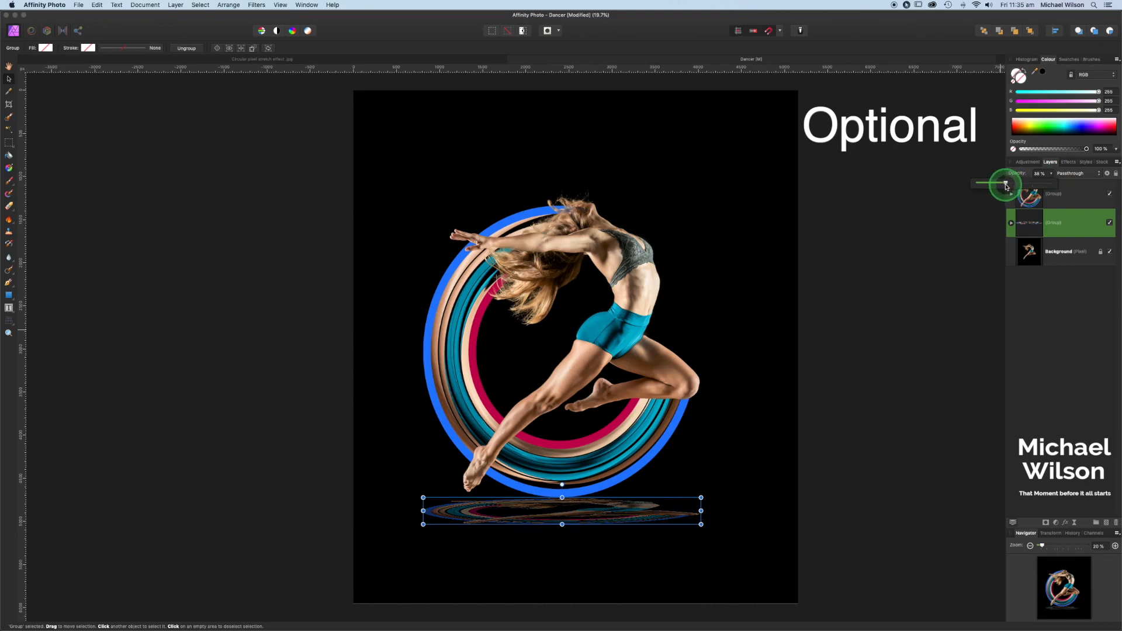
# Blend the reflection group with Linear Light and deselect to view the faint result
pyautogui.click(1074, 173)
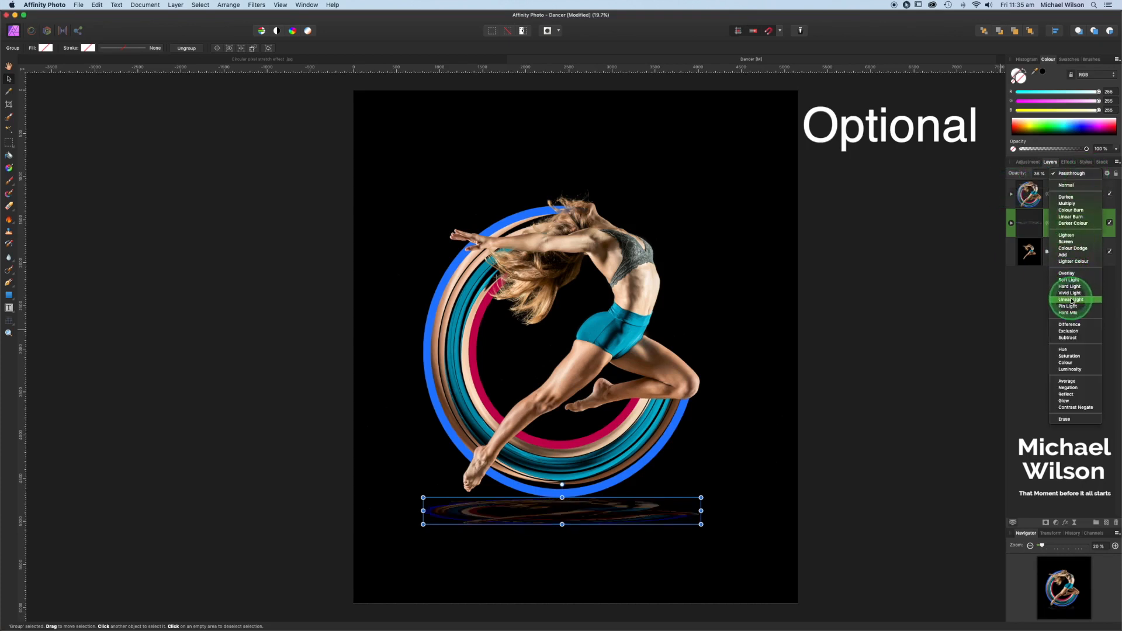
pyautogui.click(1071, 300)
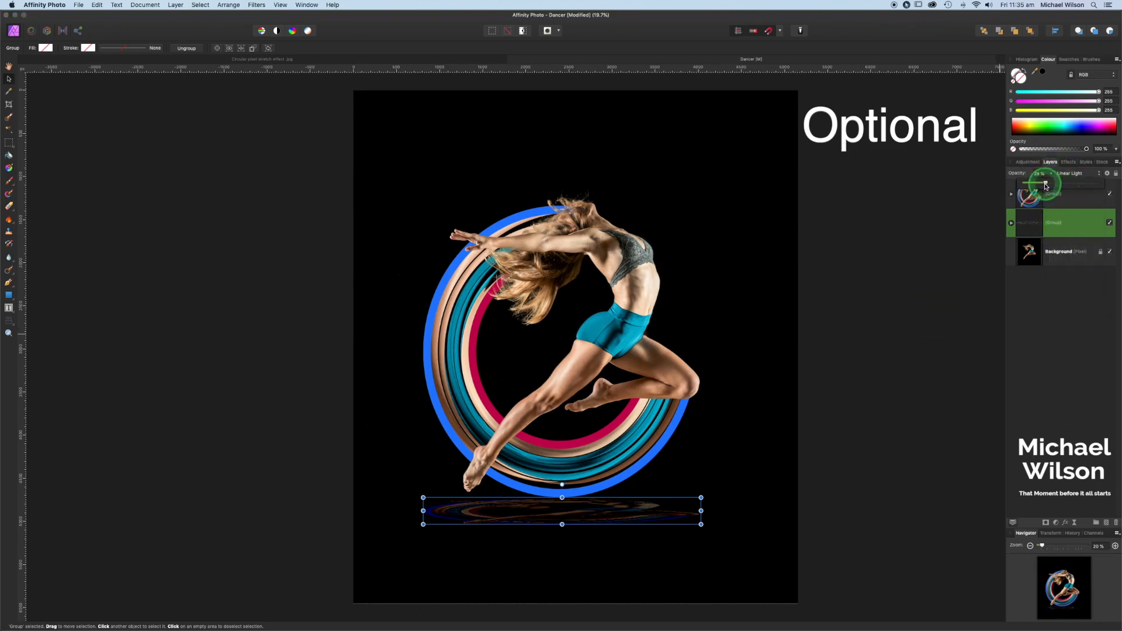
pyautogui.click(771, 329)
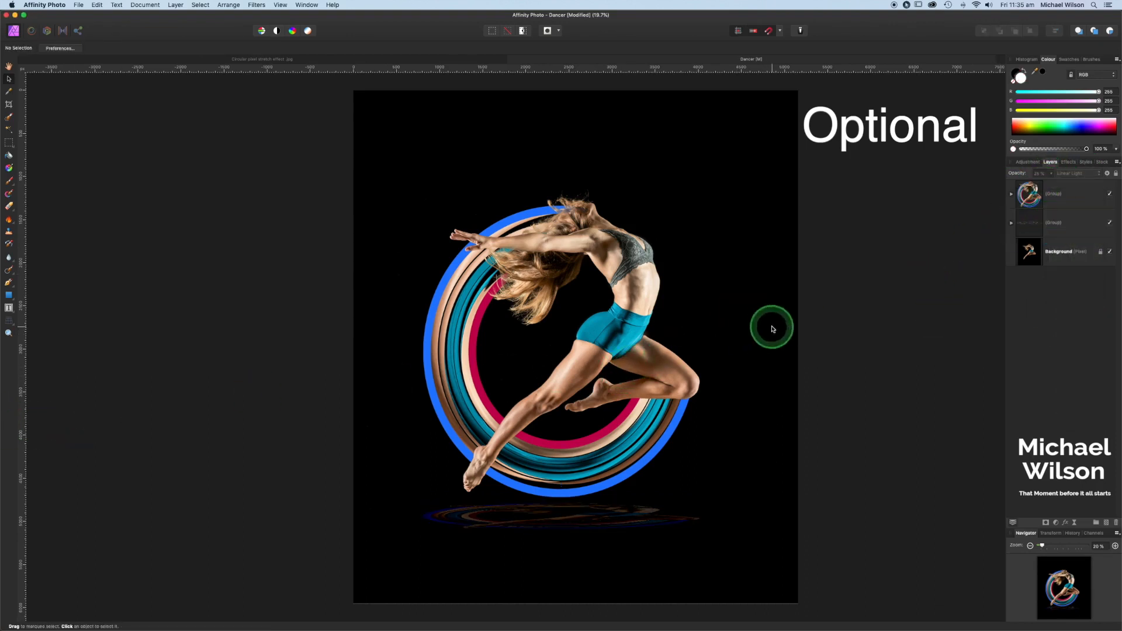
pyautogui.moveTo(198, 313)
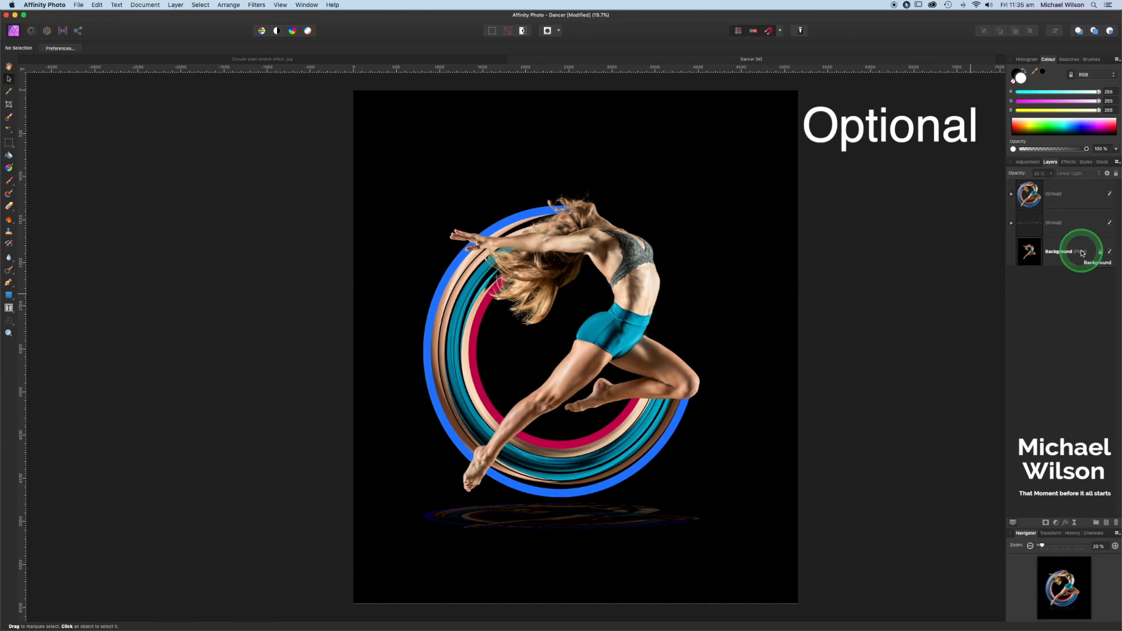
pyautogui.moveTo(931, 302)
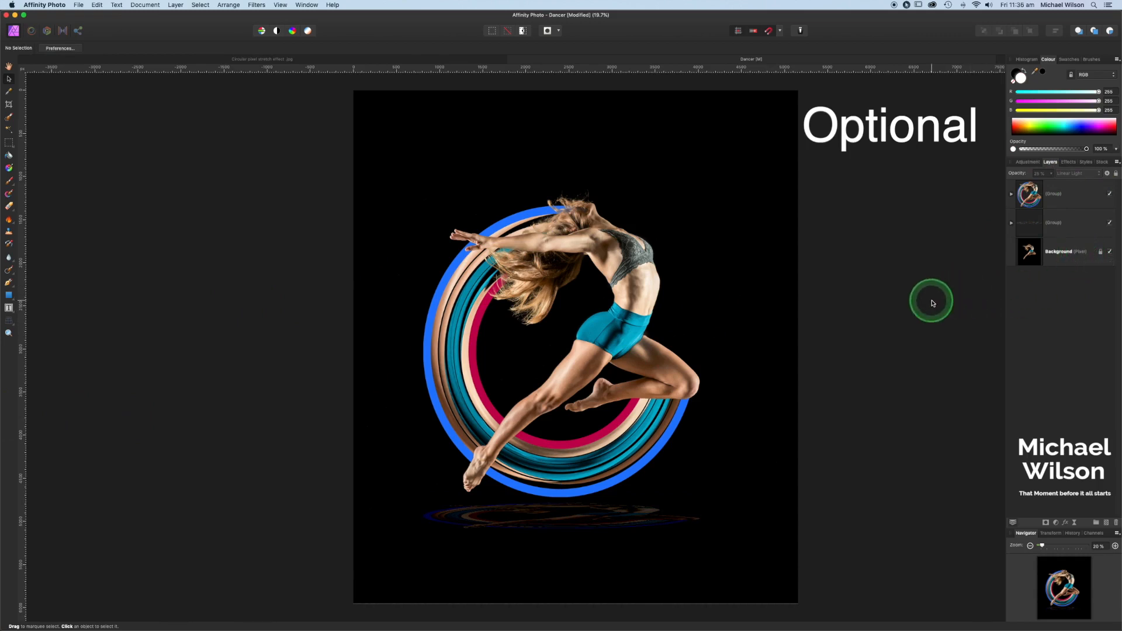